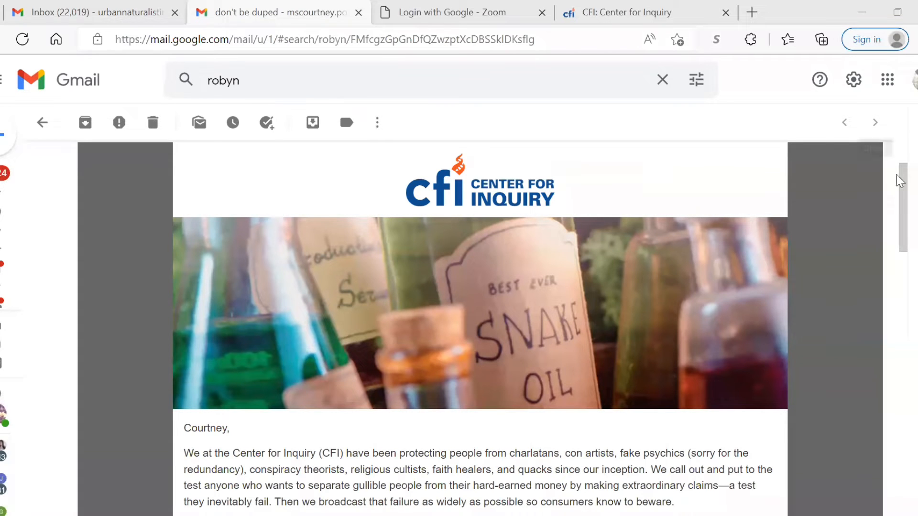
# - Scroll down the CFI email past the snake-oil banner and intro to the StellaLife story paragraphs
pyautogui.scroll(-3)
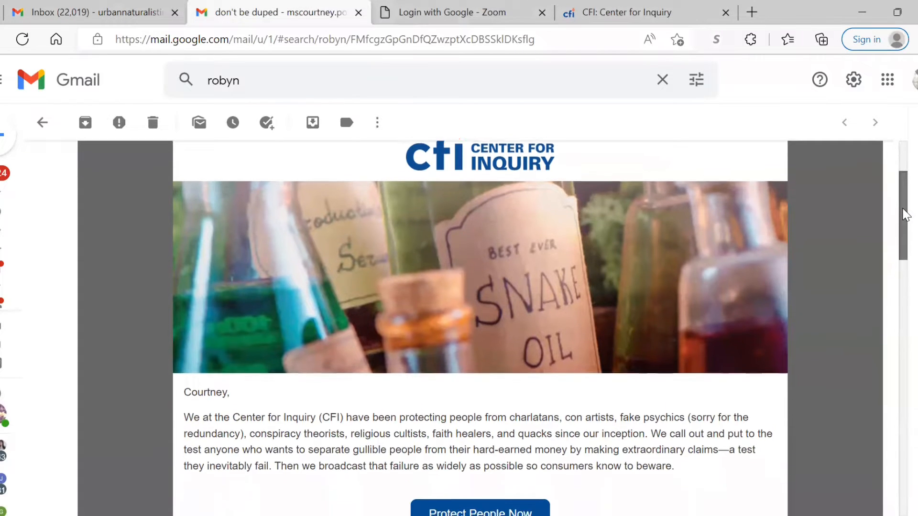
pyautogui.scroll(-3)
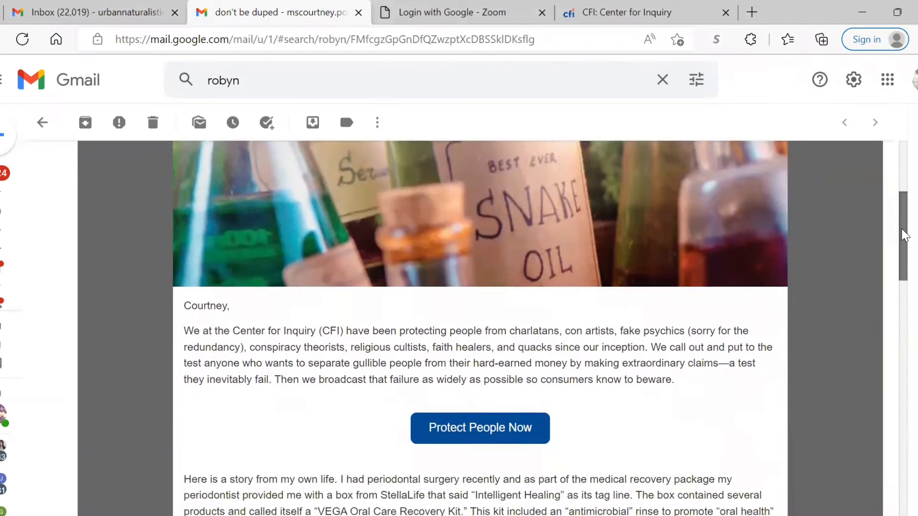
pyautogui.scroll(-3)
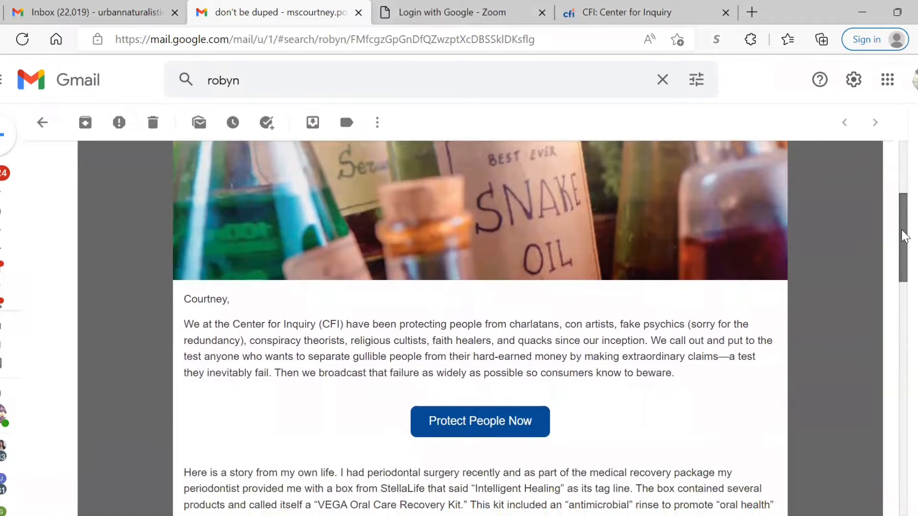
pyautogui.scroll(-3)
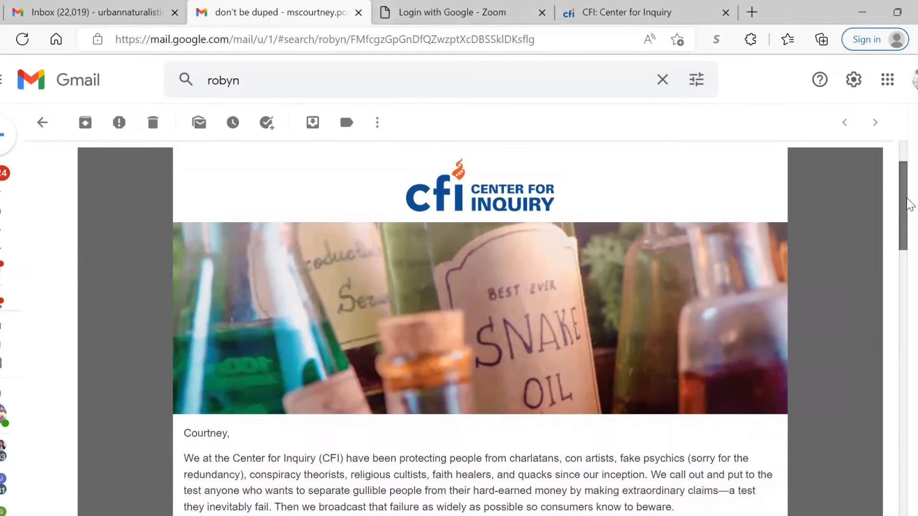
pyautogui.scroll(-3)
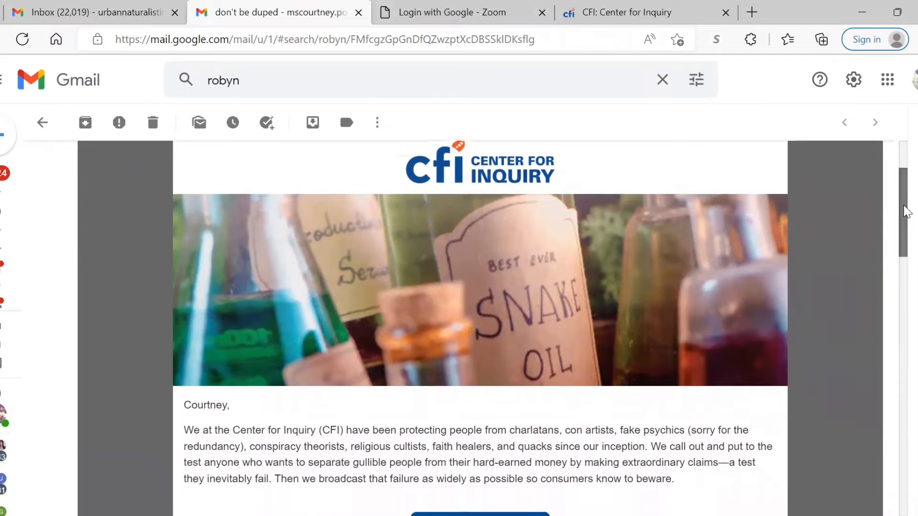
pyautogui.scroll(-3)
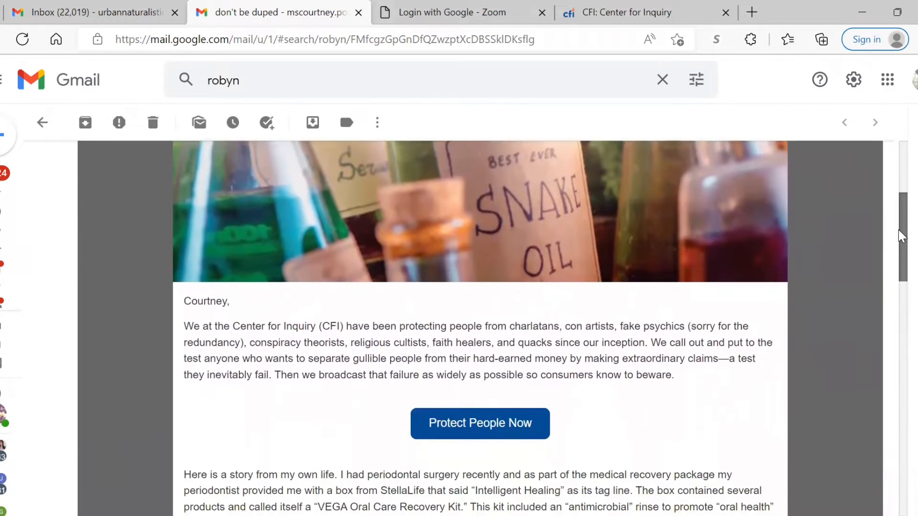
pyautogui.scroll(-3)
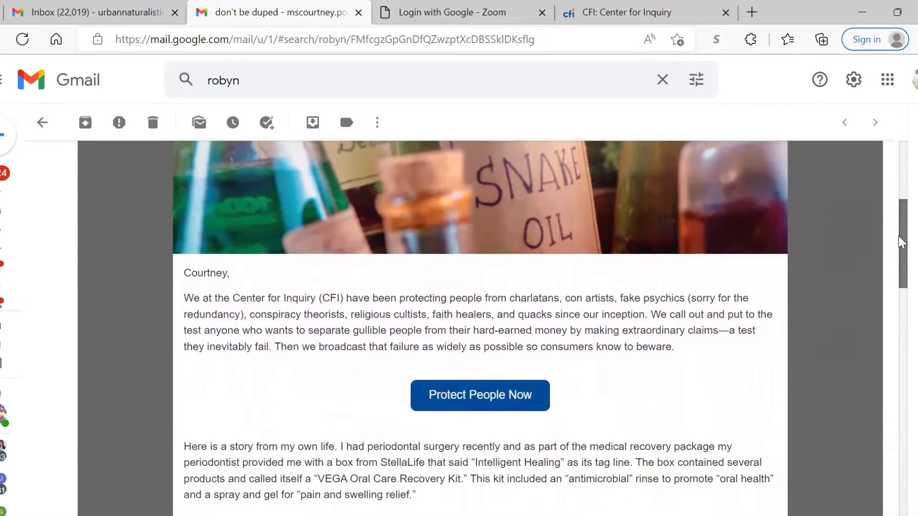
pyautogui.scroll(-3)
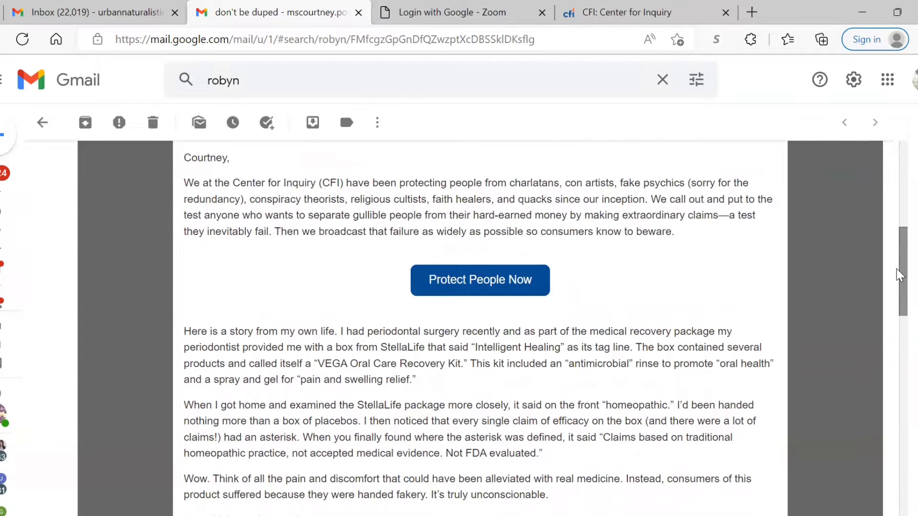
# - Scroll on through the StellaLife story to the cease-and-desist letter and 'Our response in a word: Nuts!'
pyautogui.scroll(-3)
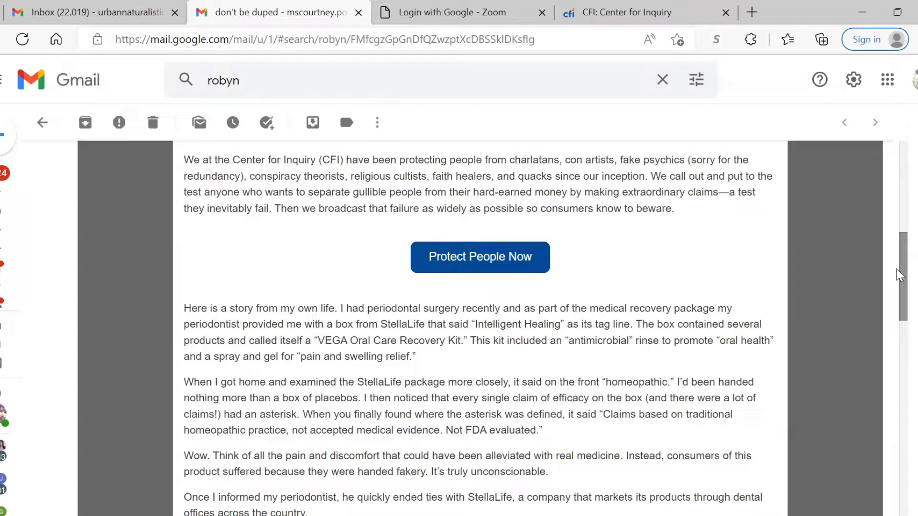
pyautogui.scroll(-3)
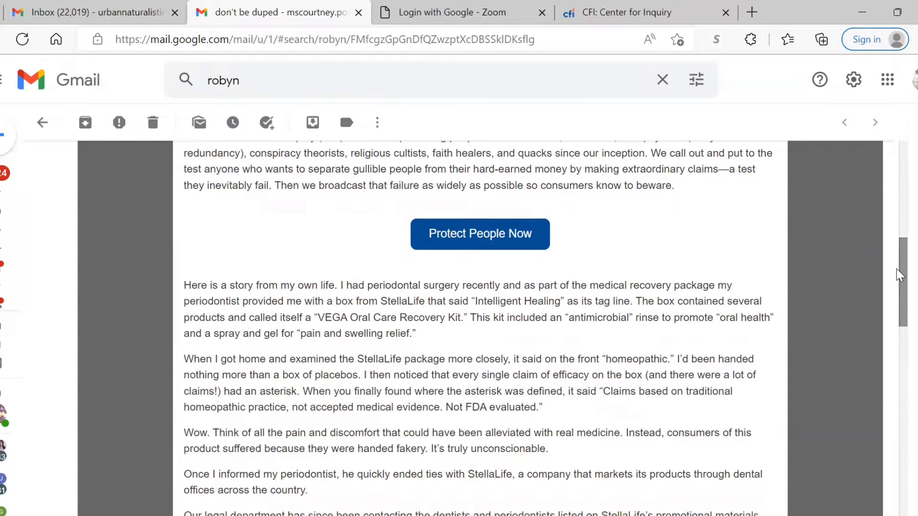
pyautogui.scroll(-3)
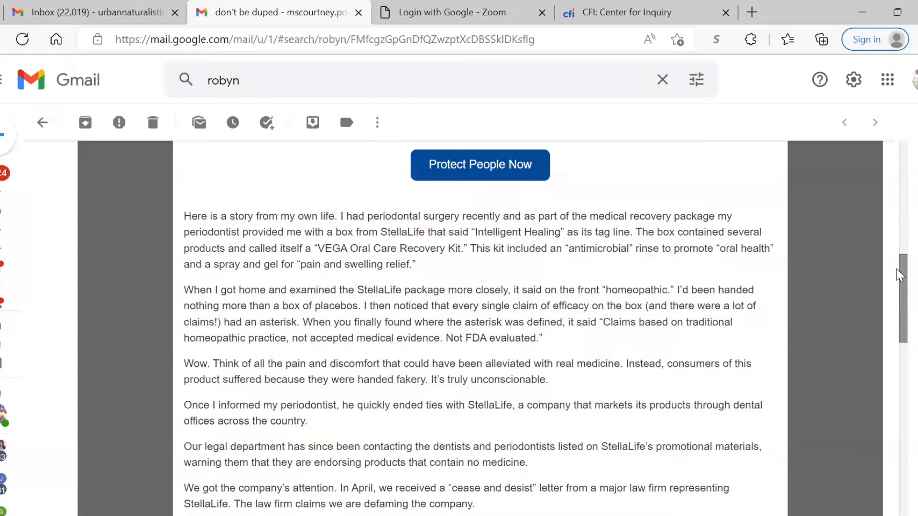
pyautogui.scroll(-3)
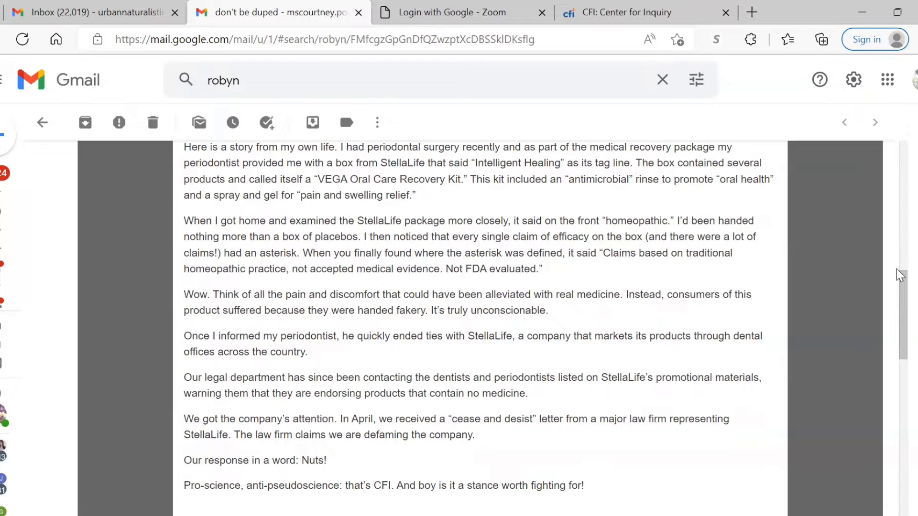
# - Scroll past the Support CFI button to the closing gift appeal and 'With warm regards' sign-off
pyautogui.scroll(-3)
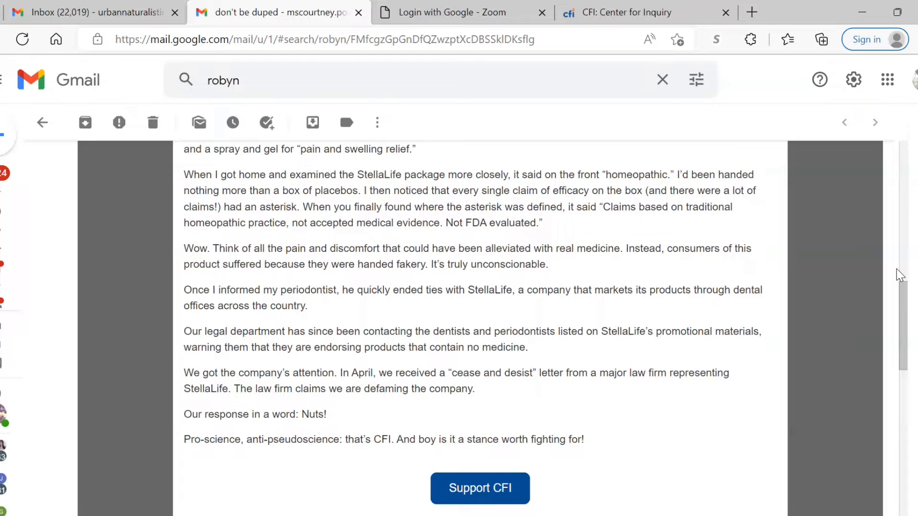
pyautogui.scroll(-3)
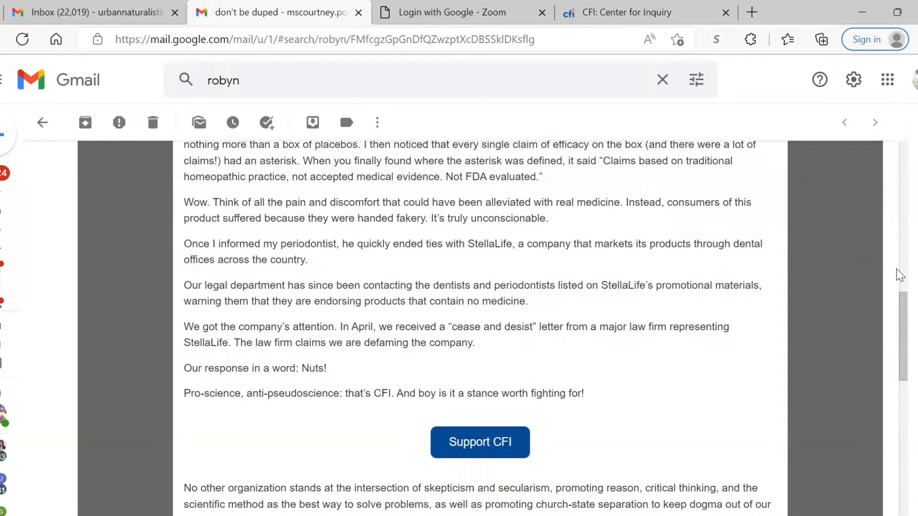
pyautogui.scroll(-3)
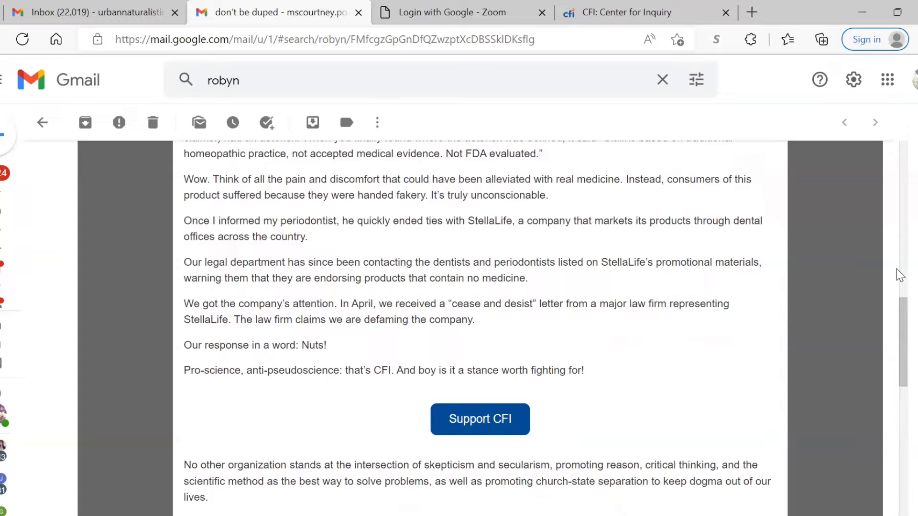
pyautogui.scroll(-3)
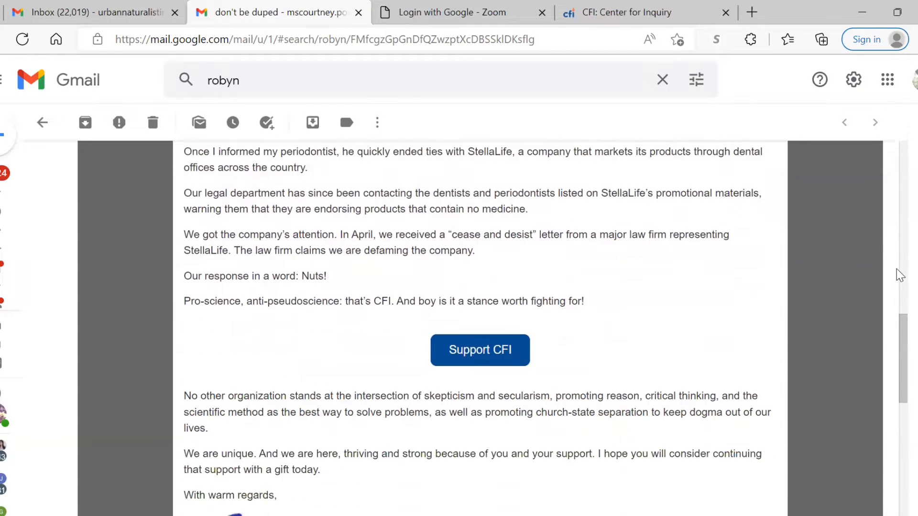
pyautogui.scroll(-3)
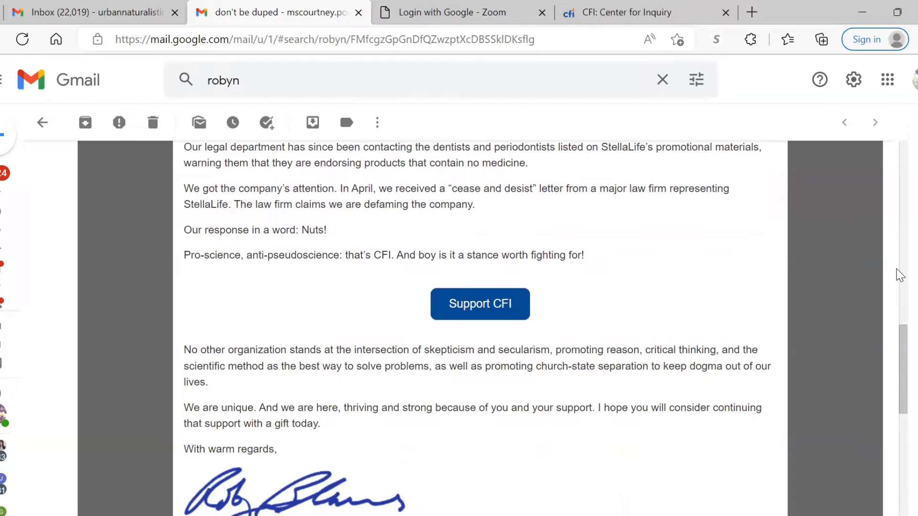
pyautogui.scroll(-3)
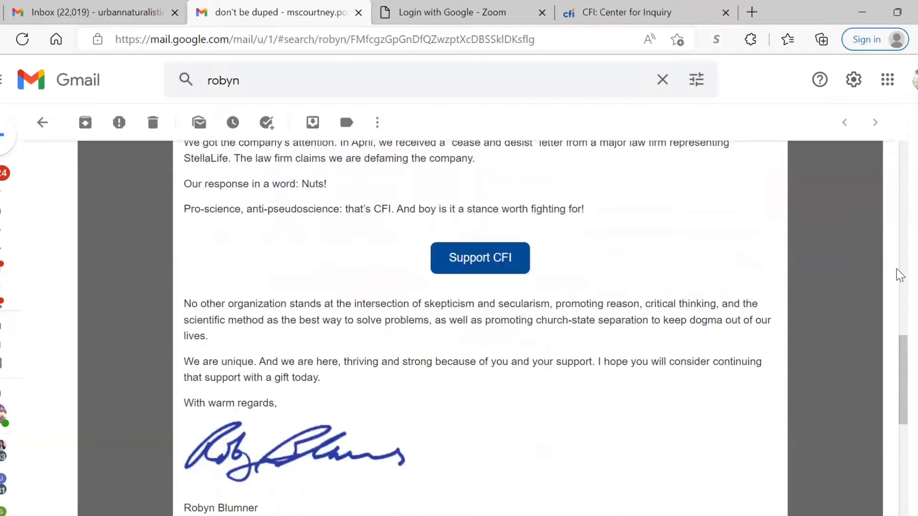
pyautogui.scroll(-3)
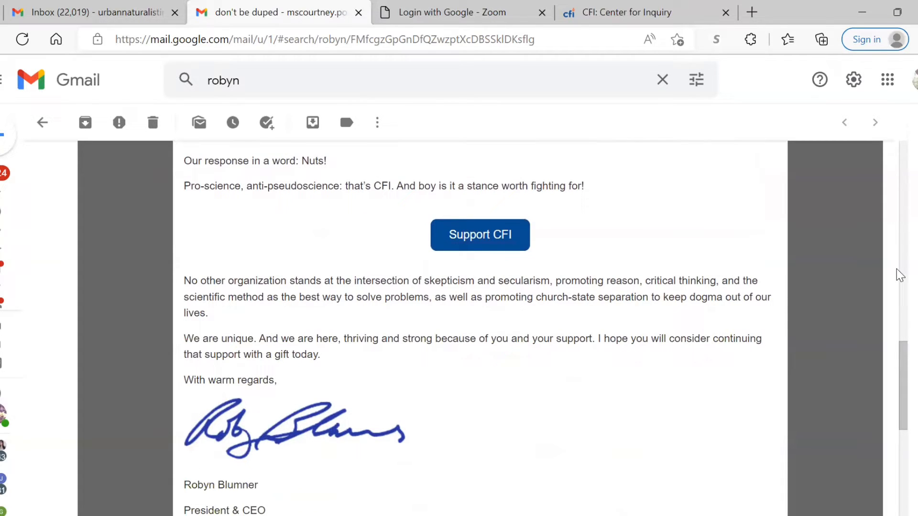
pyautogui.scroll(-3)
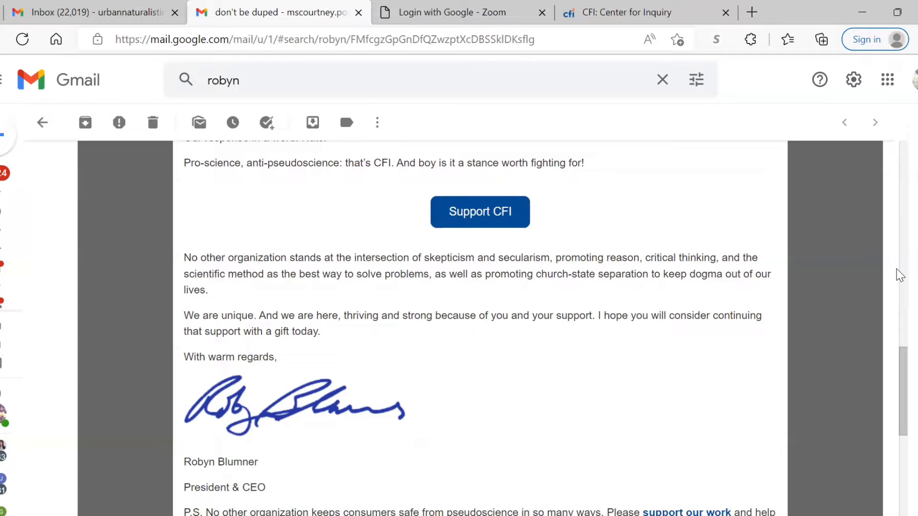
pyautogui.scroll(-3)
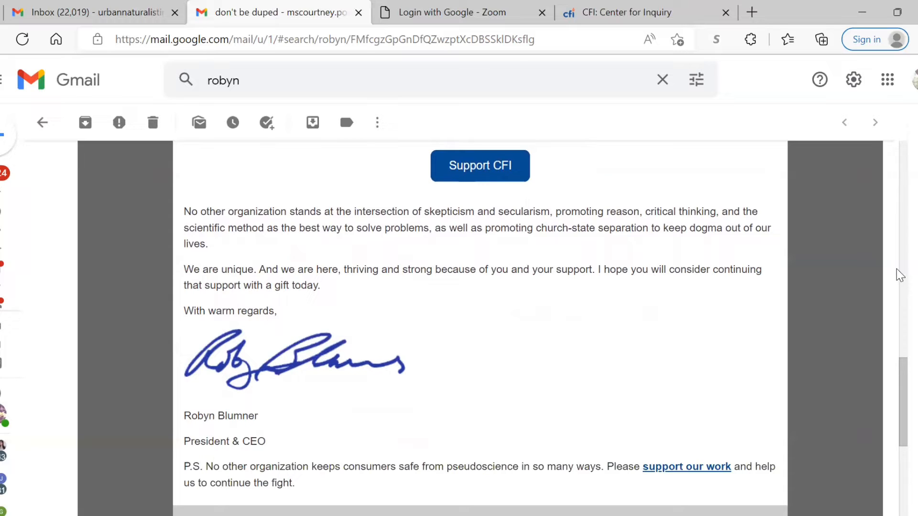
pyautogui.scroll(-3)
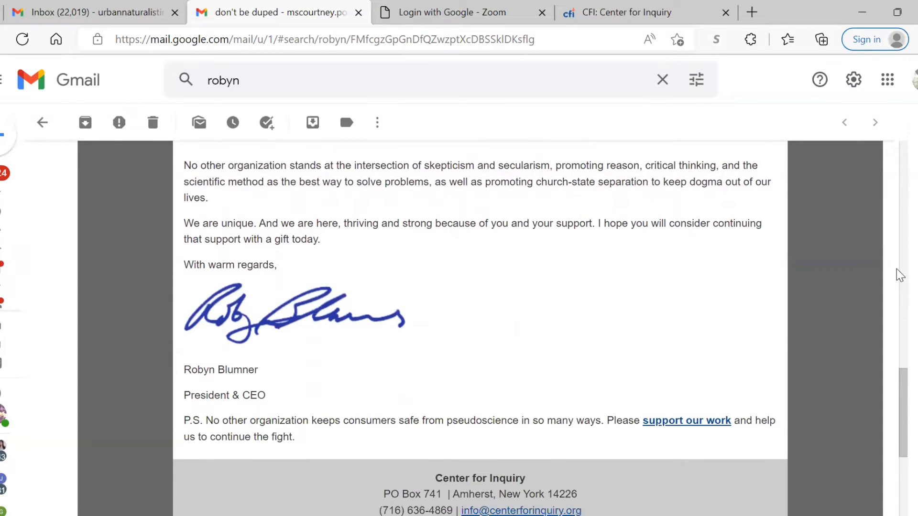
pyautogui.scroll(-3)
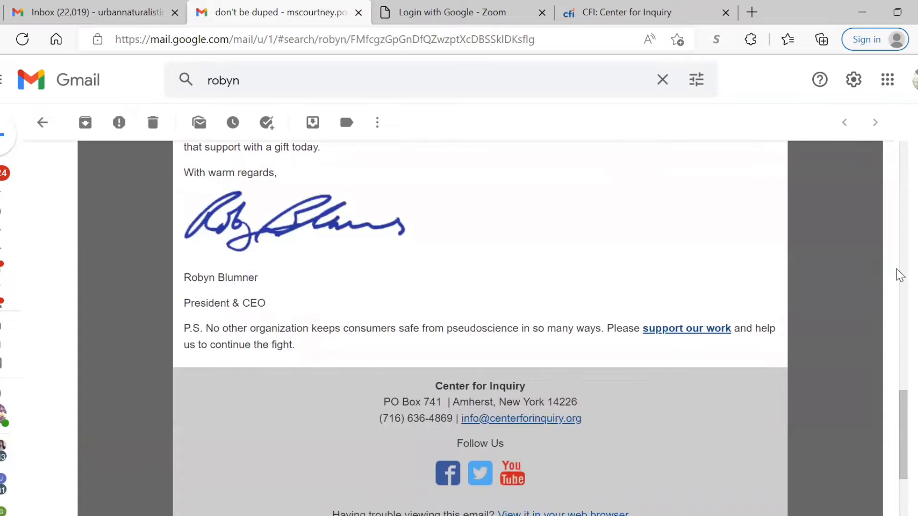
pyautogui.scroll(-3)
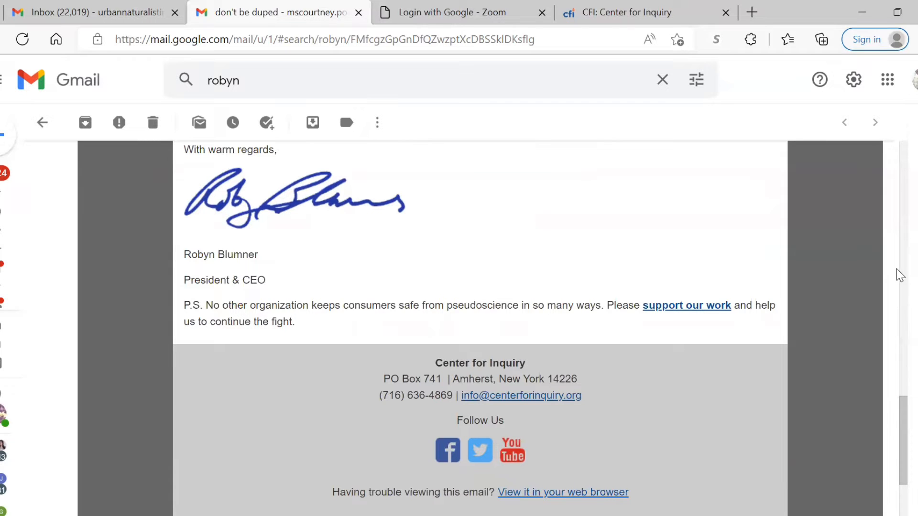
pyautogui.scroll(-3)
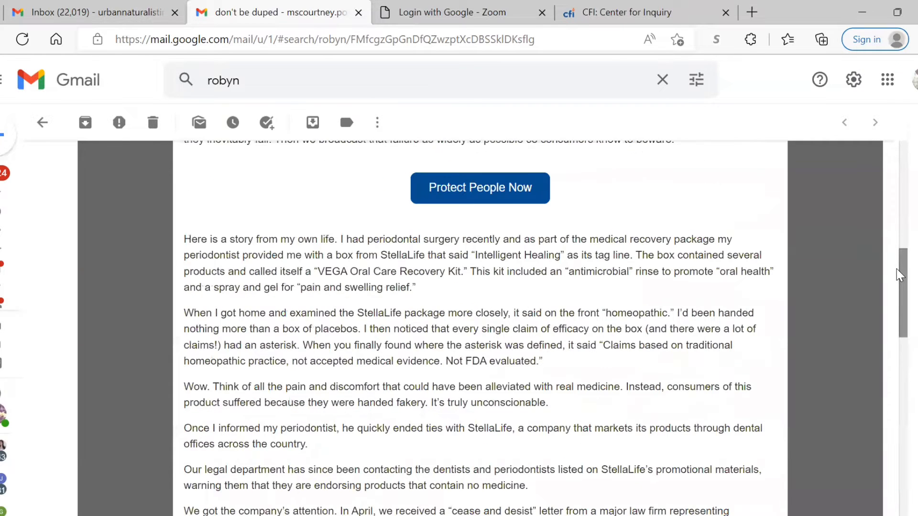
pyautogui.scroll(3)
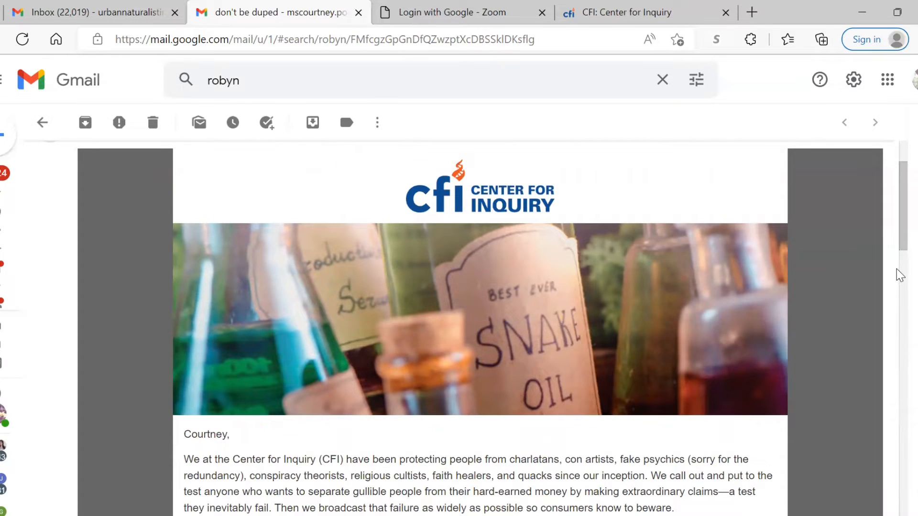
pyautogui.scroll(-3)
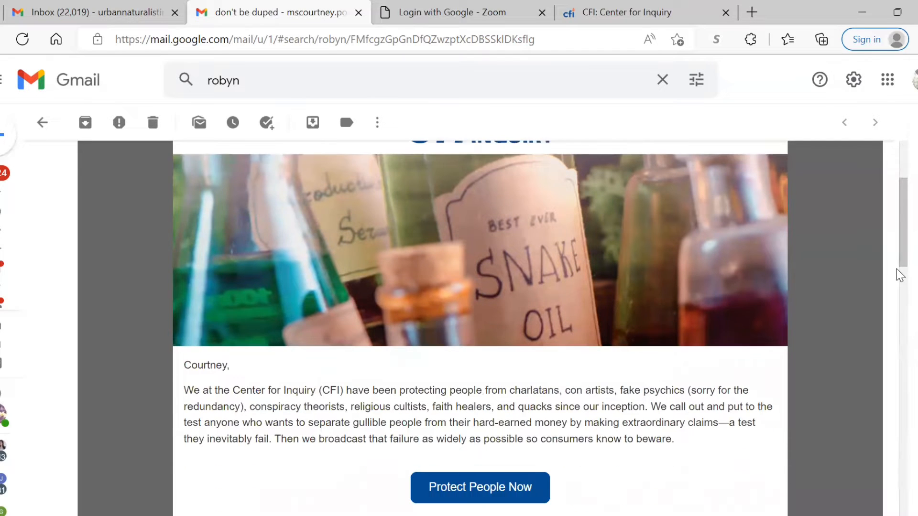
pyautogui.scroll(-3)
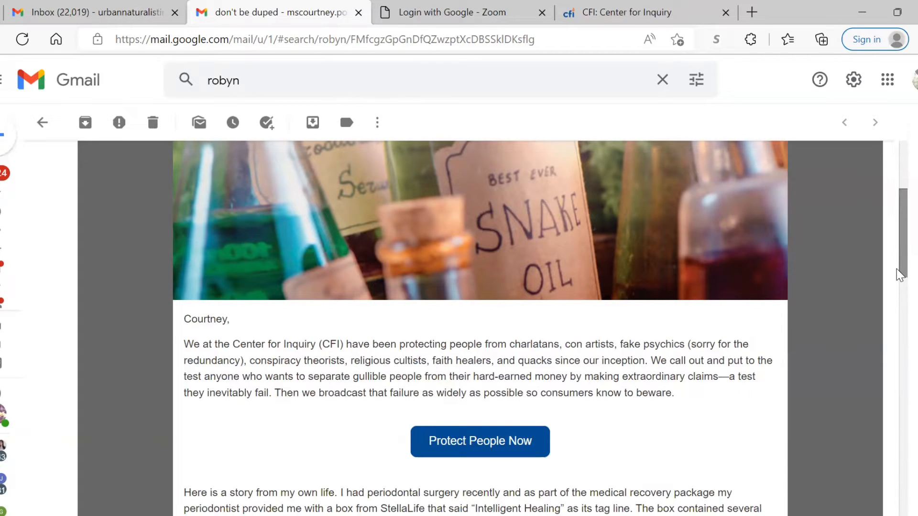
pyautogui.scroll(-3)
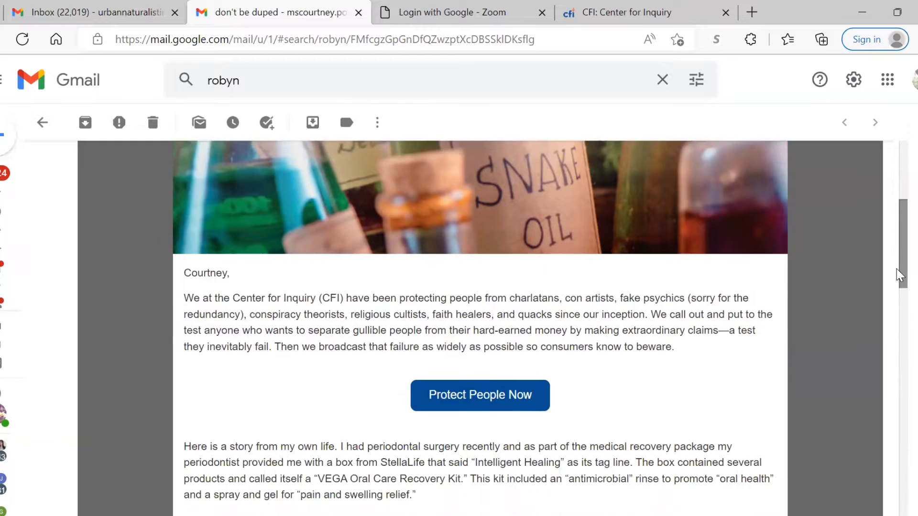
pyautogui.scroll(-3)
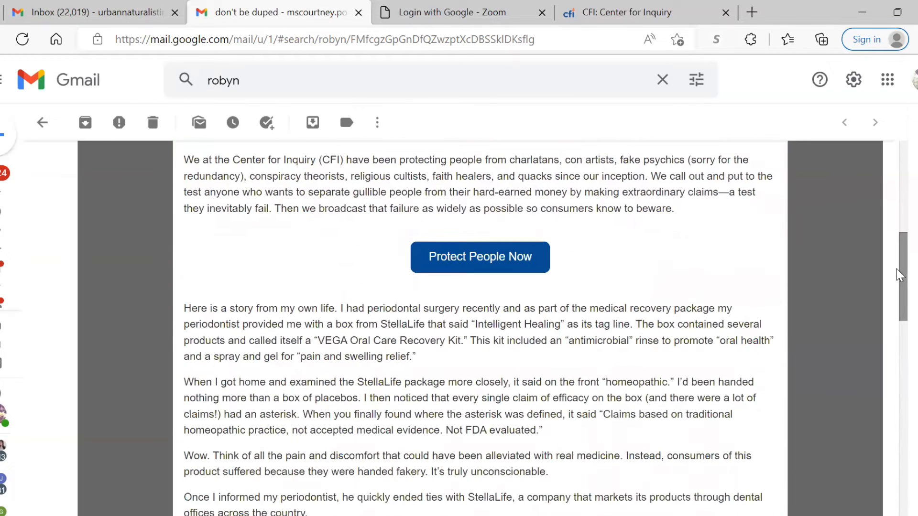
pyautogui.scroll(-3)
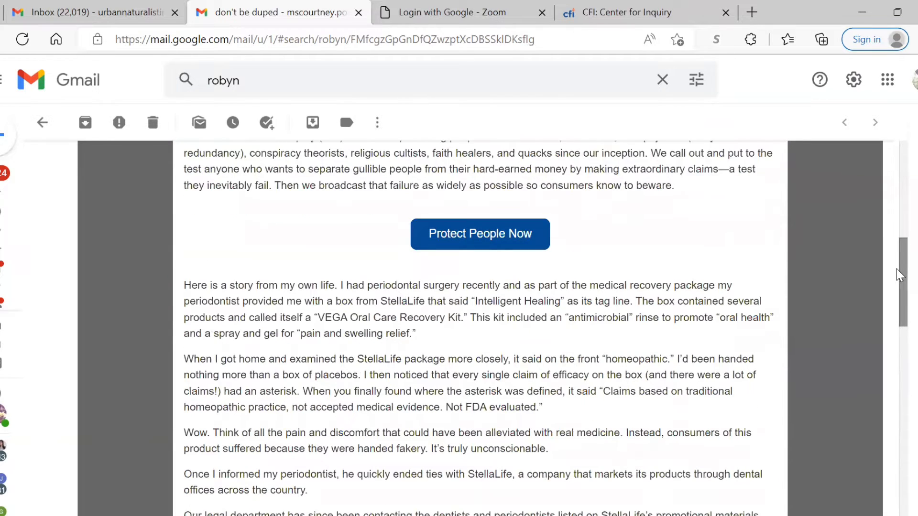
pyautogui.scroll(-3)
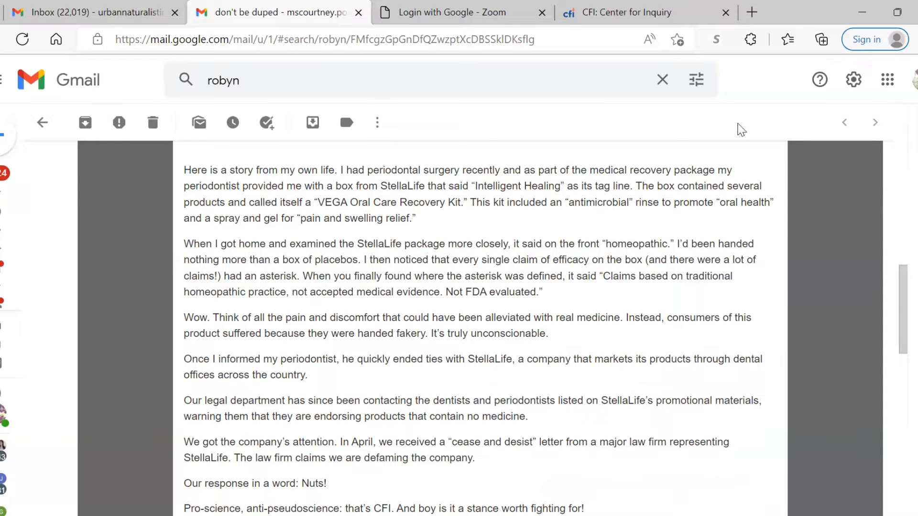
# - Switch to the 'CFI: Center for Inquiry' tab and scroll down to the Our Mission section
pyautogui.click(627, 12)
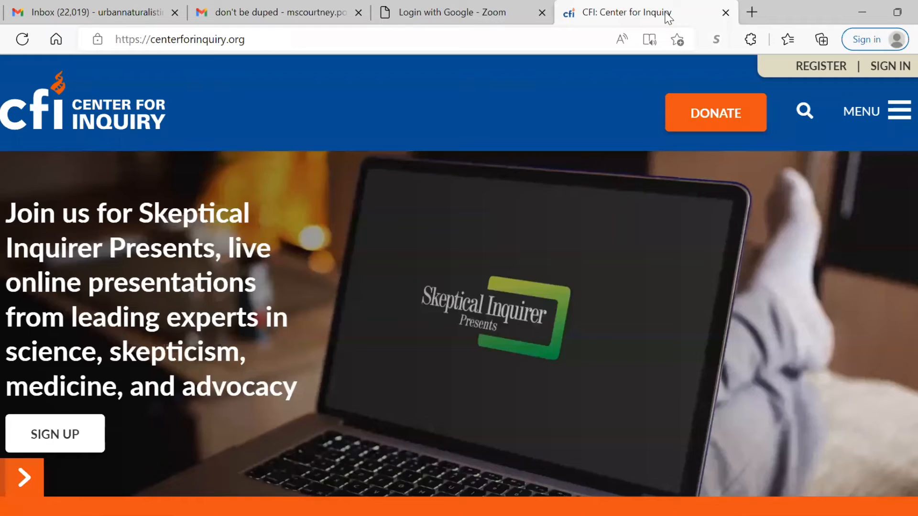
pyautogui.moveTo(666, 139)
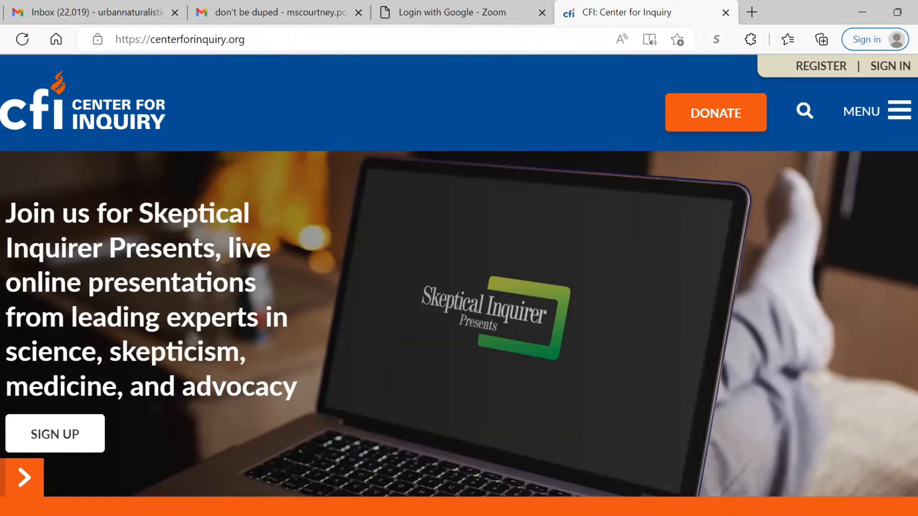
pyautogui.scroll(-3)
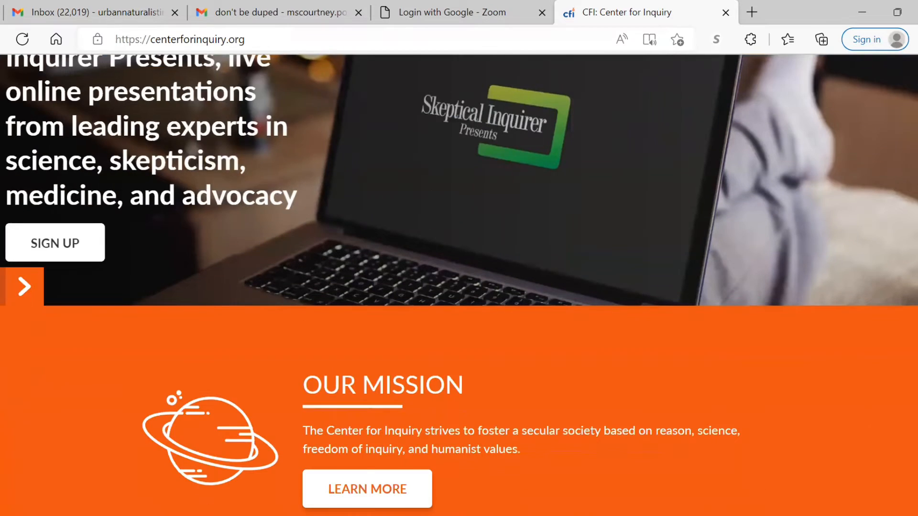
pyautogui.scroll(-3)
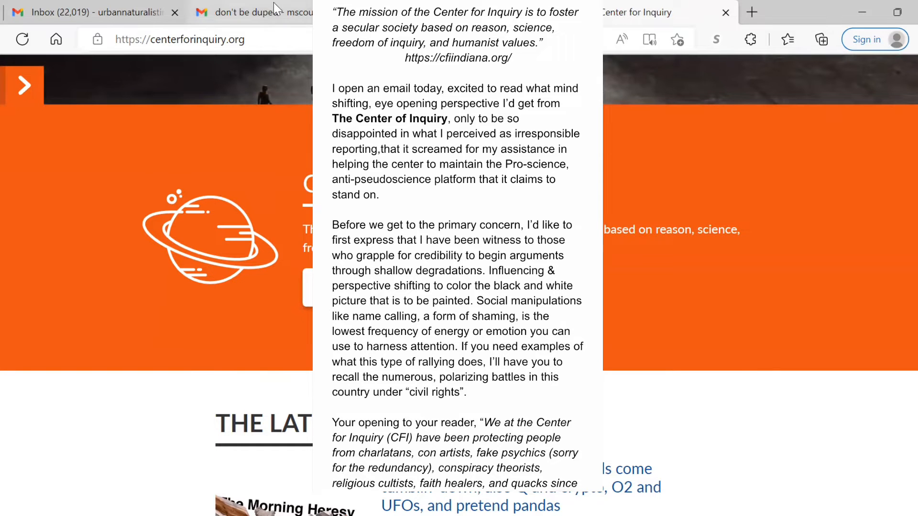
# - Switch back to the 'don't be duped' Gmail tab with the CFI email
pyautogui.click(88, 12)
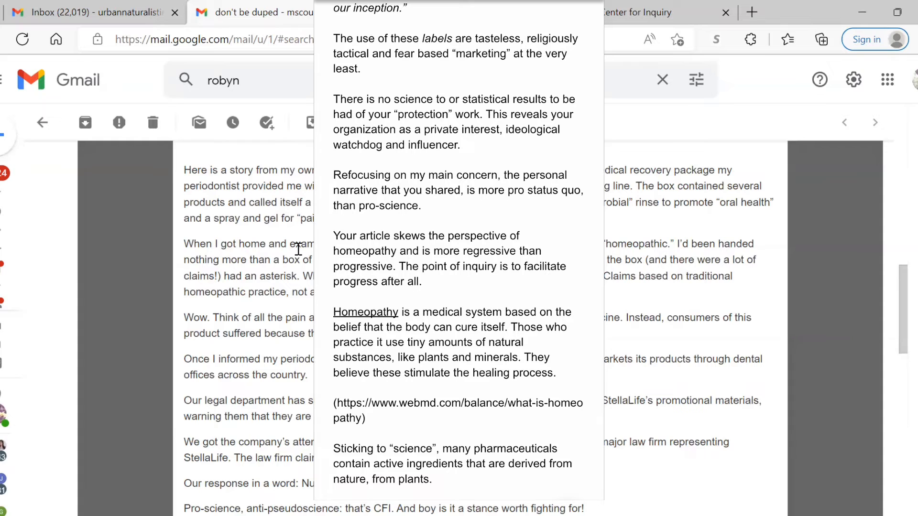
pyautogui.scroll(-3)
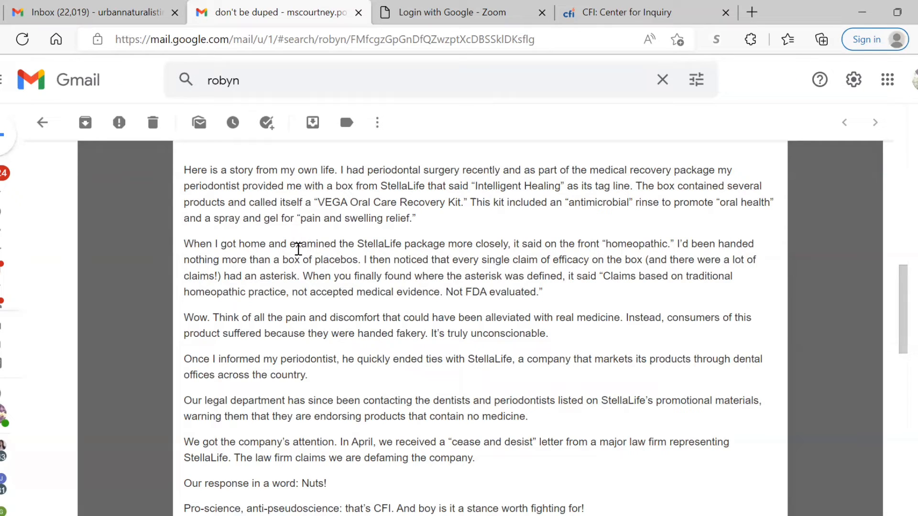
pyautogui.scroll(-3)
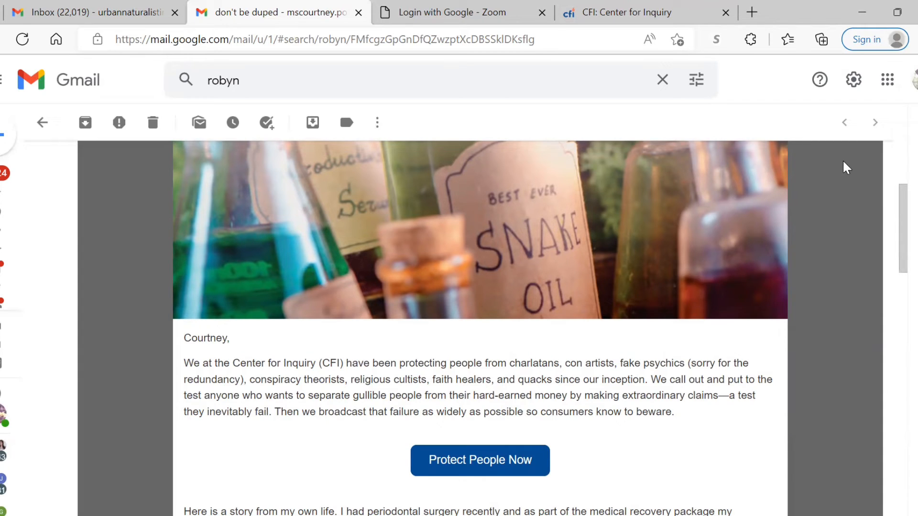
pyautogui.moveTo(748, 336)
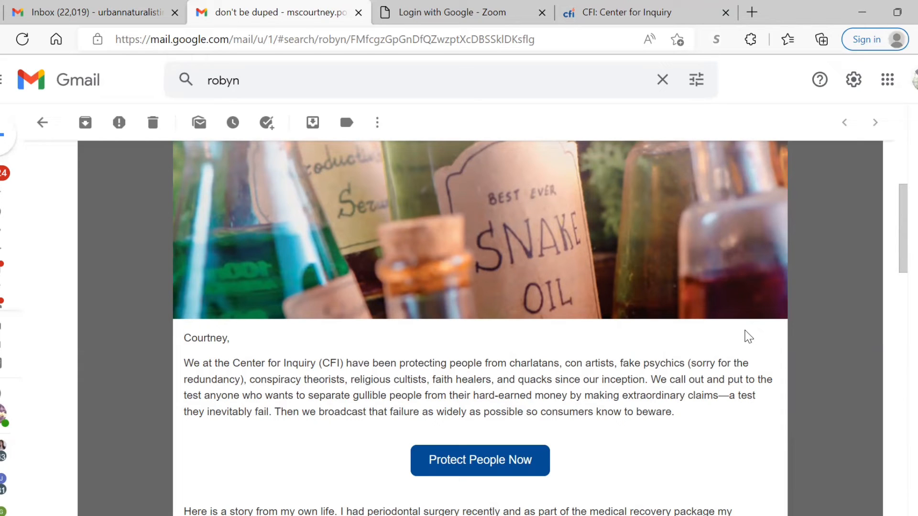
pyautogui.moveTo(876, 279)
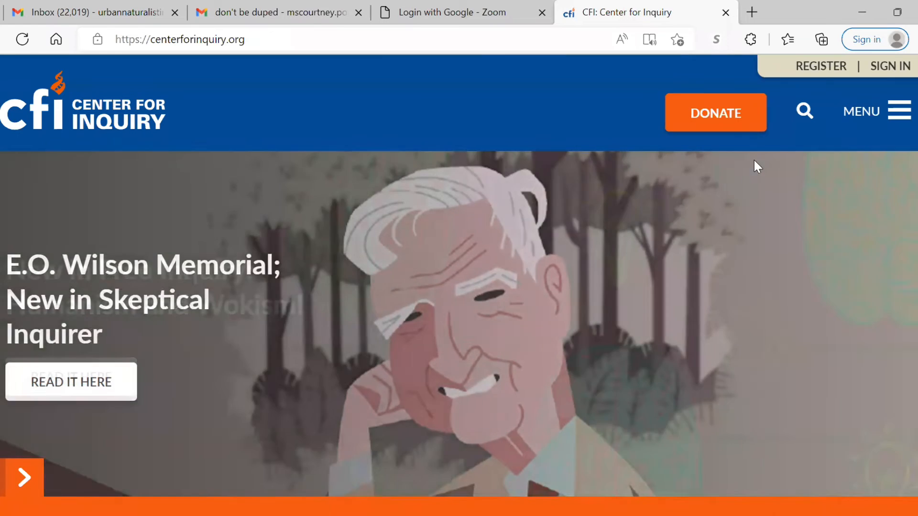
# - Advance the homepage carousel through the featured stories to the endangered atheists feature
pyautogui.click(23, 477)
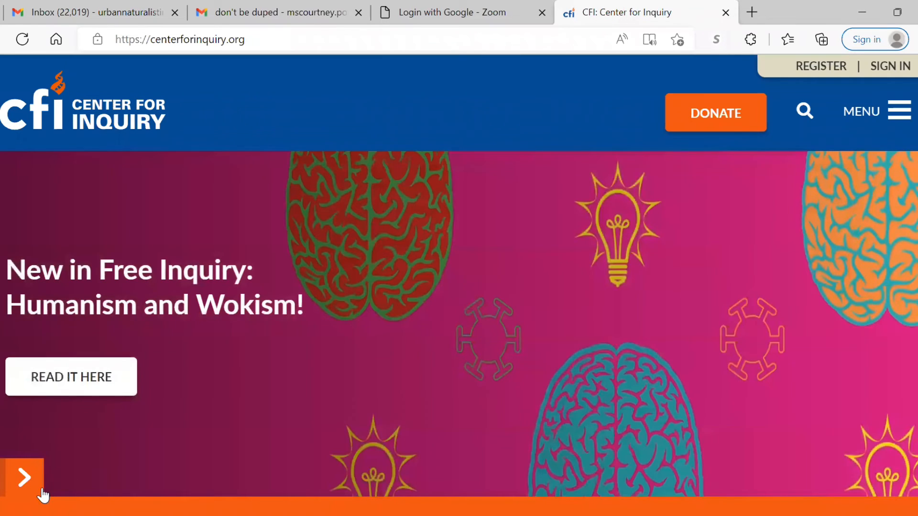
pyautogui.click(22, 477)
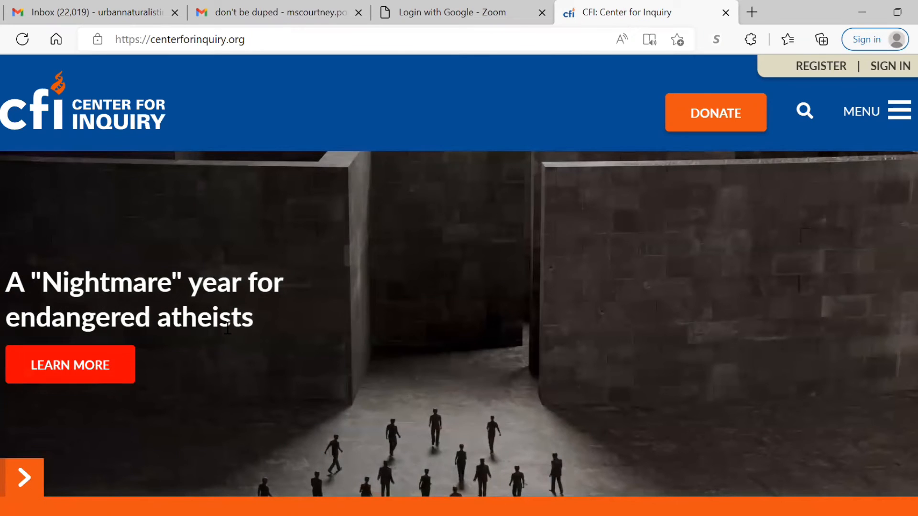
pyautogui.moveTo(366, 285)
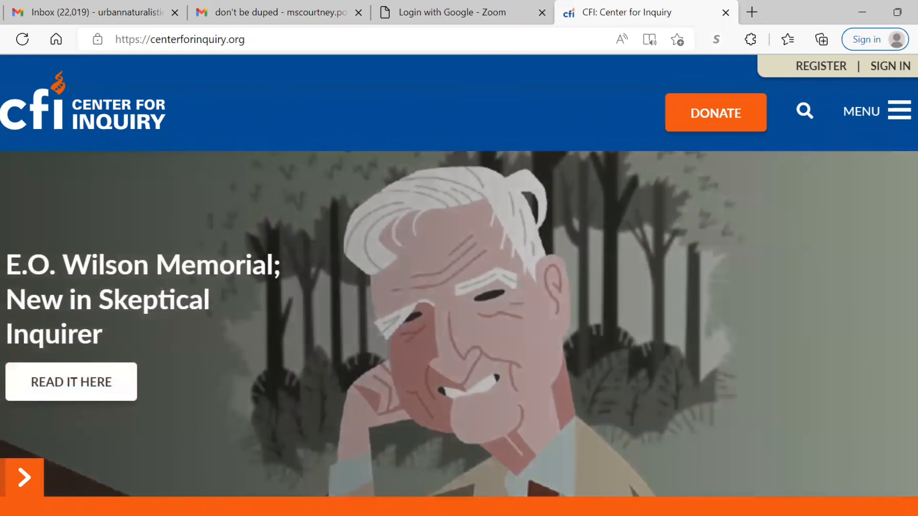
# - Scroll down the centerforinquiry.org homepage through the recent news posts to SEE ALL
pyautogui.scroll(-3)
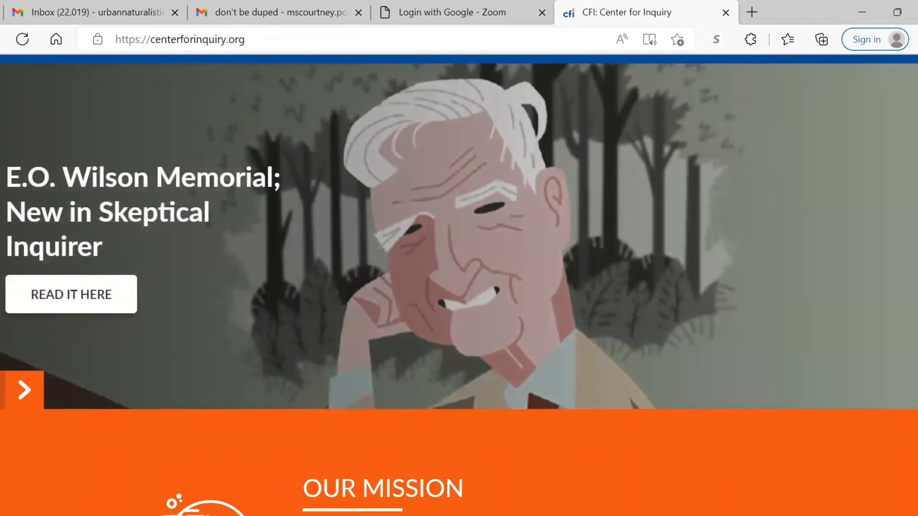
pyautogui.scroll(-3)
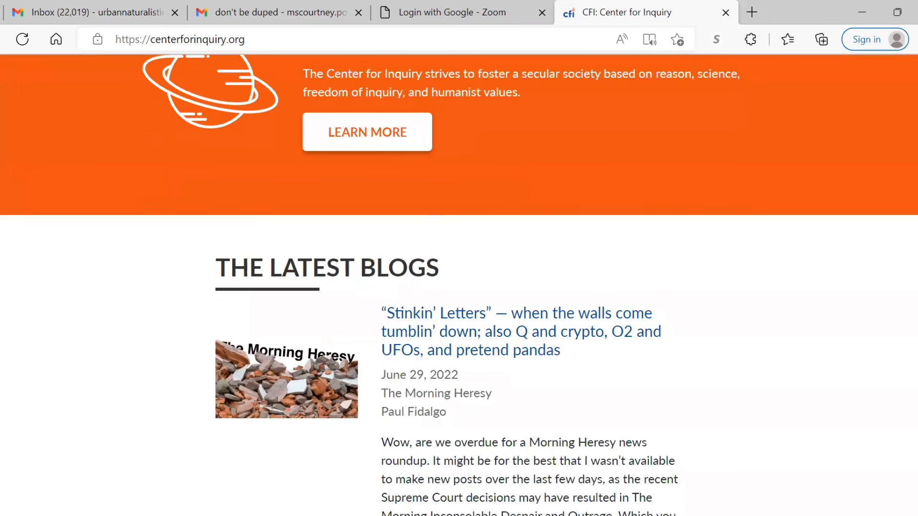
pyautogui.scroll(-3)
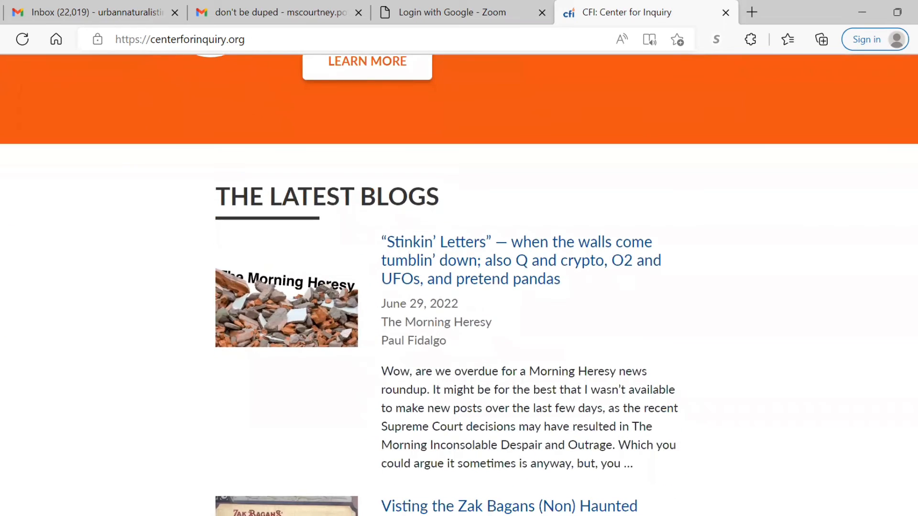
pyautogui.scroll(-3)
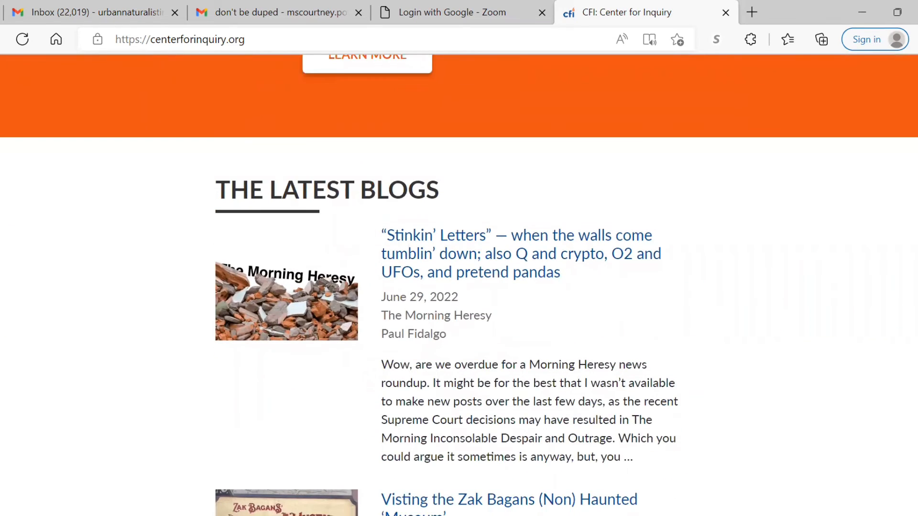
pyautogui.moveTo(736, 233)
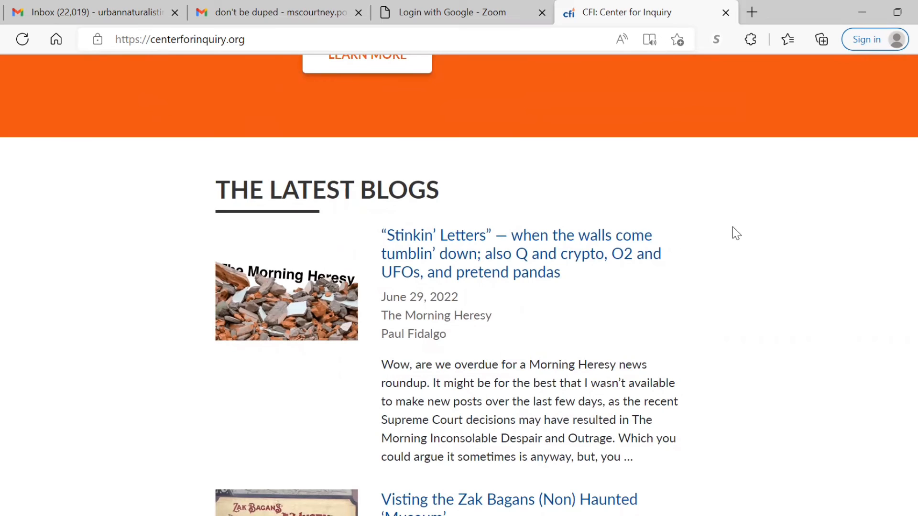
pyautogui.moveTo(450, 254)
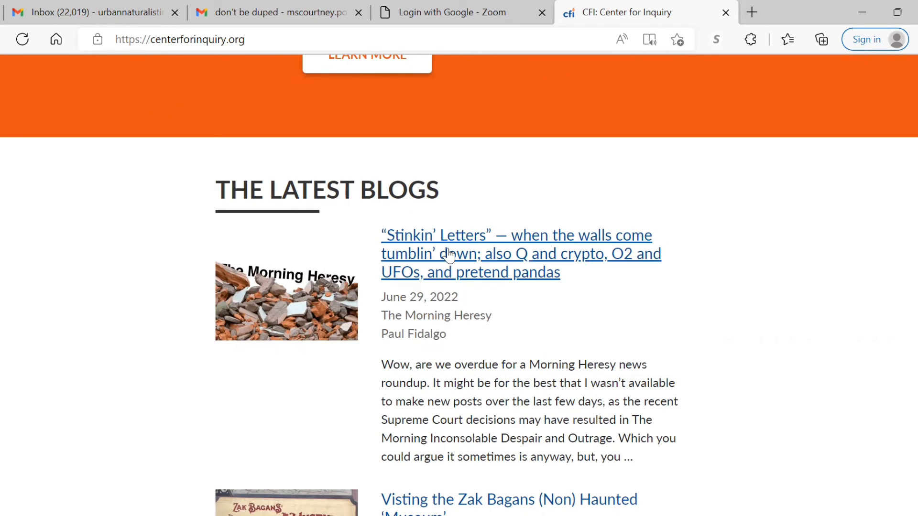
pyautogui.moveTo(667, 180)
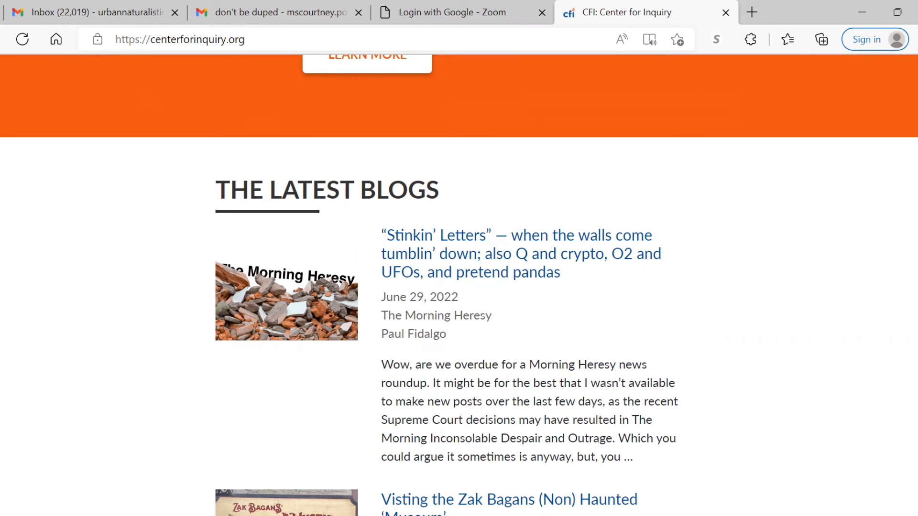
pyautogui.scroll(-3)
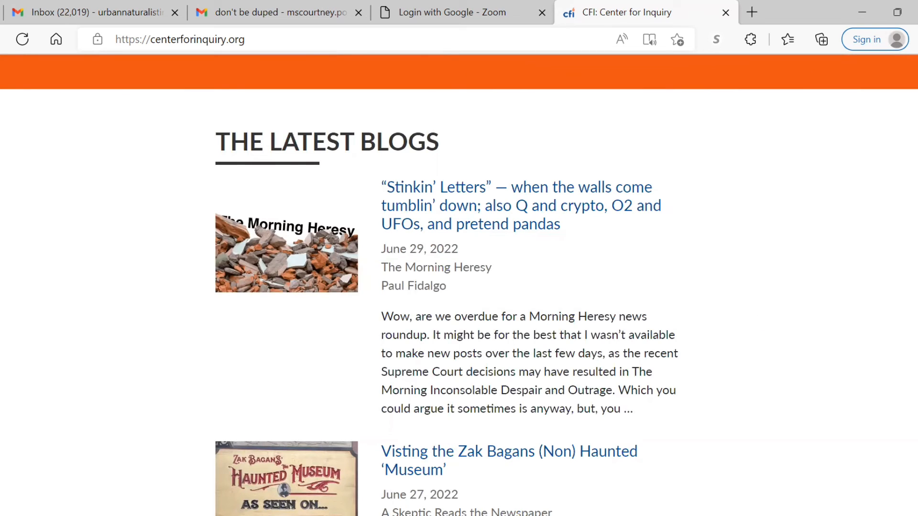
pyautogui.scroll(-3)
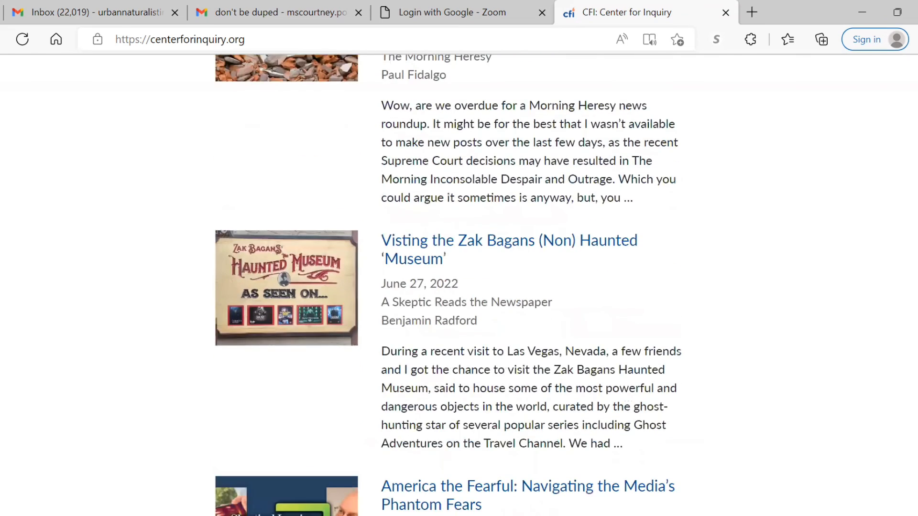
pyautogui.scroll(-3)
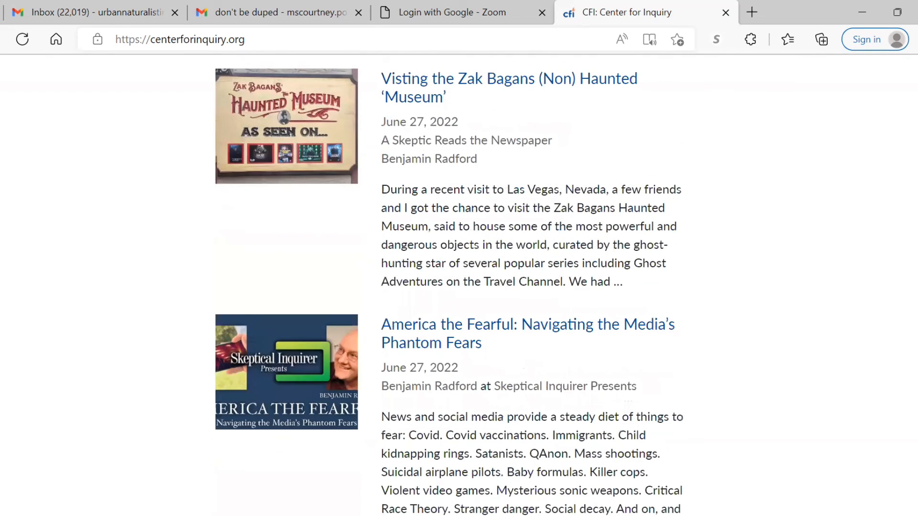
pyautogui.scroll(-3)
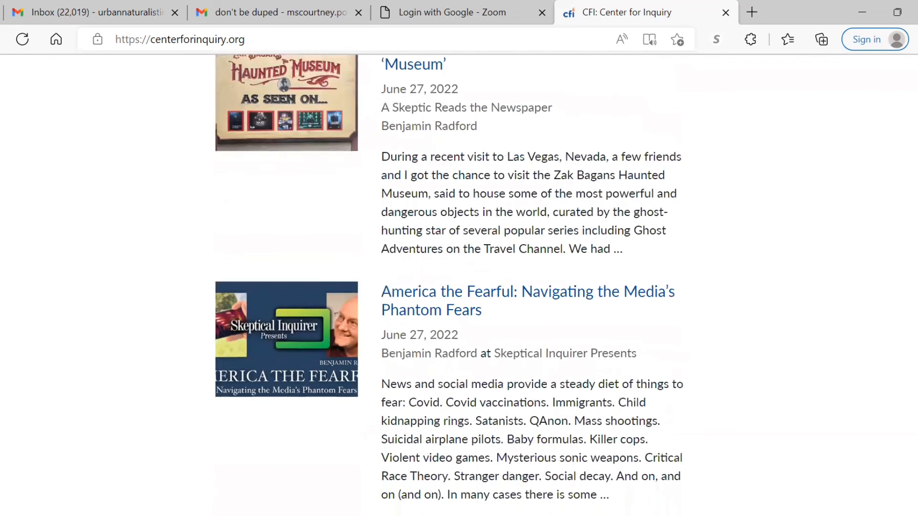
pyautogui.scroll(-3)
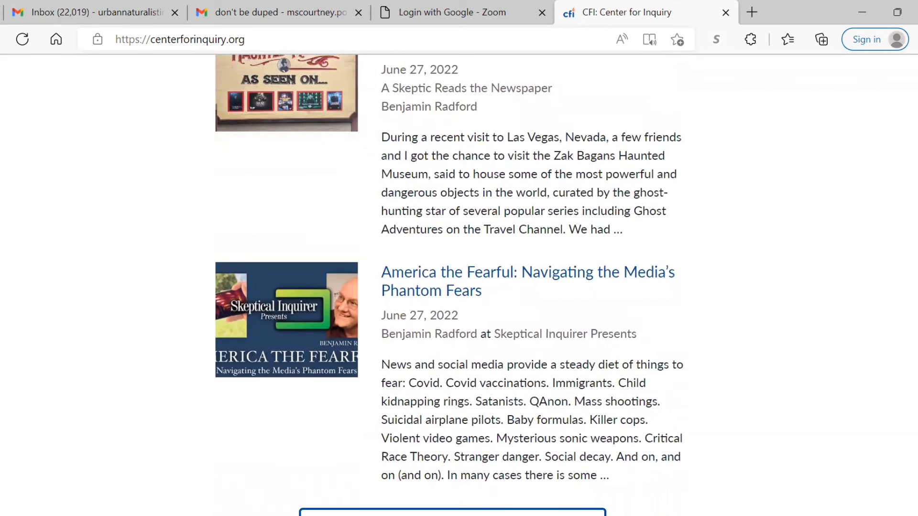
pyautogui.scroll(-3)
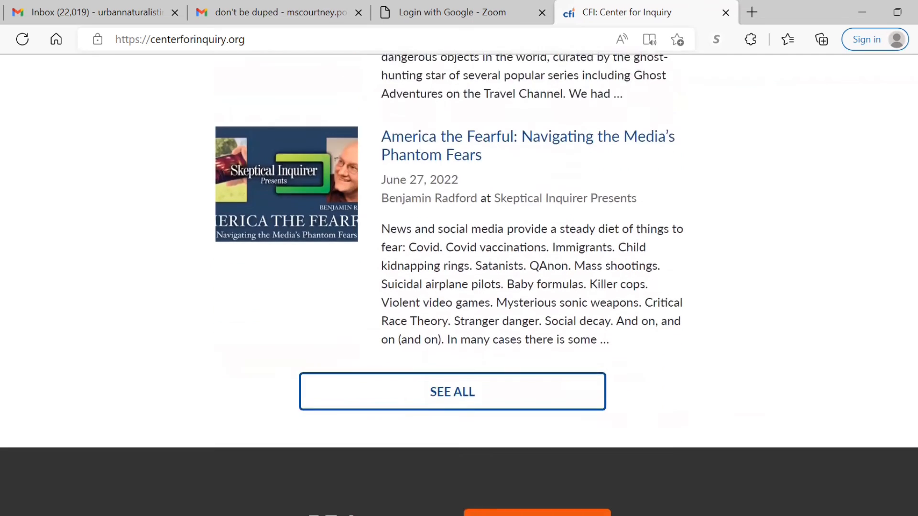
# - Scroll the homepage back around to the OUR MISSION section and the latest blogs headed by 'Stinkin' Letters'
pyautogui.scroll(3)
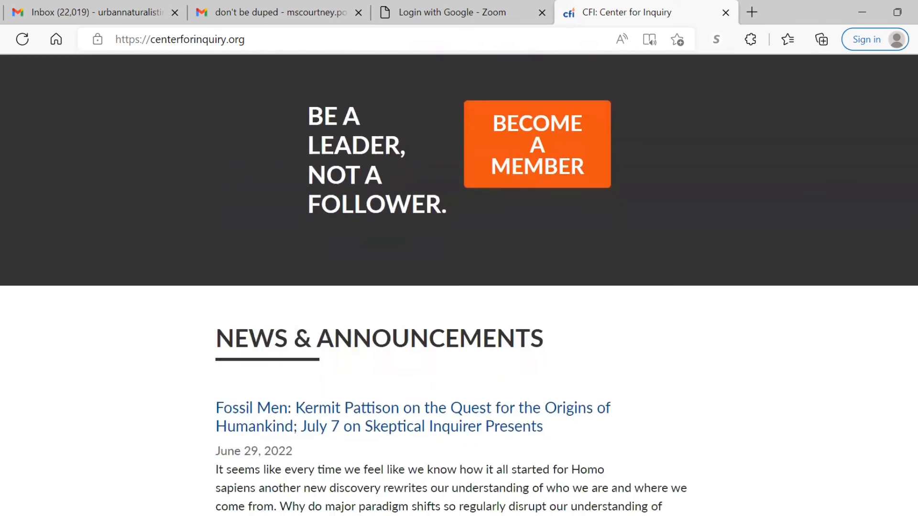
pyautogui.scroll(-3)
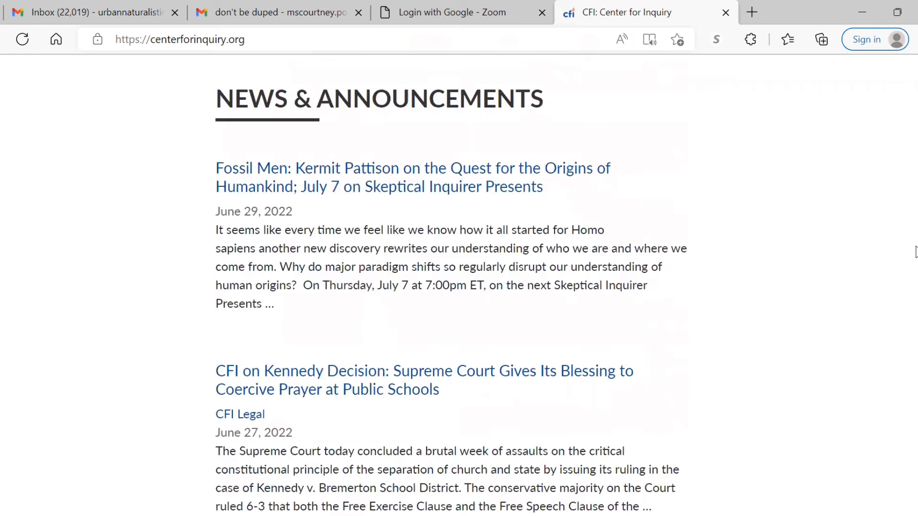
pyautogui.scroll(-3)
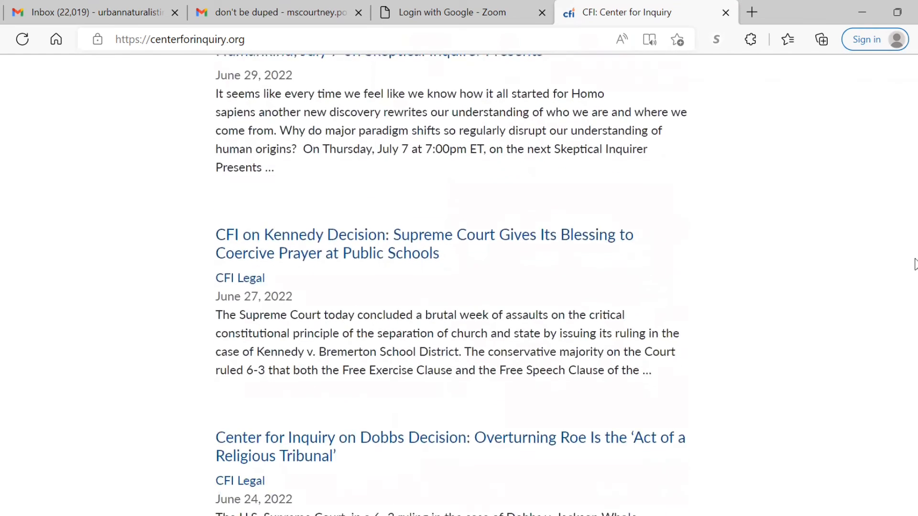
pyautogui.scroll(-3)
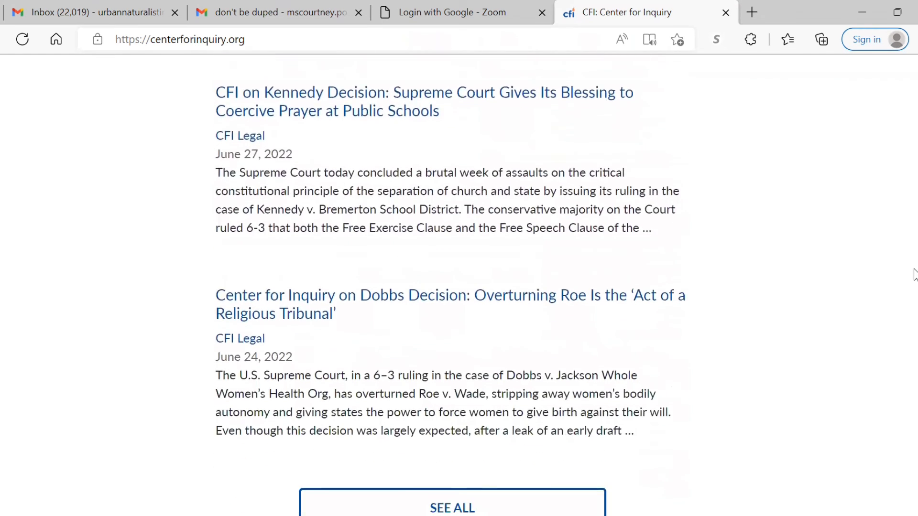
pyautogui.scroll(-3)
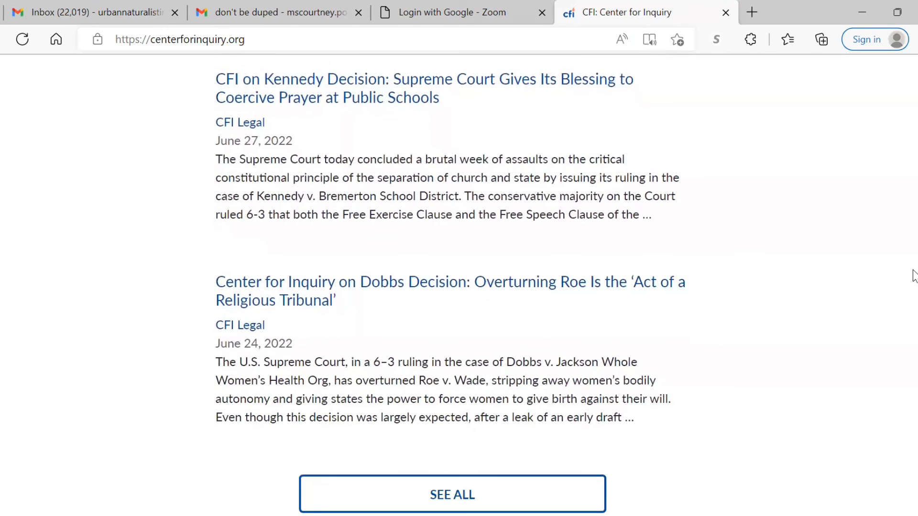
pyautogui.scroll(-3)
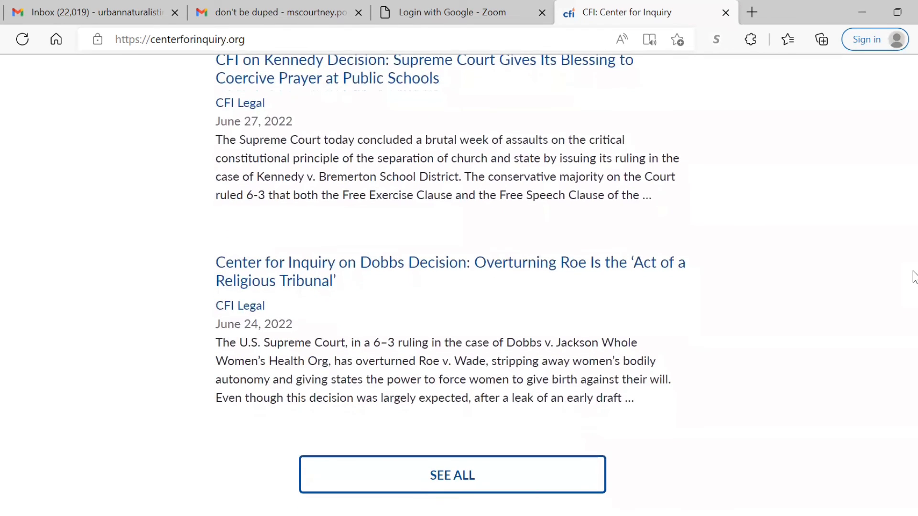
pyautogui.scroll(-3)
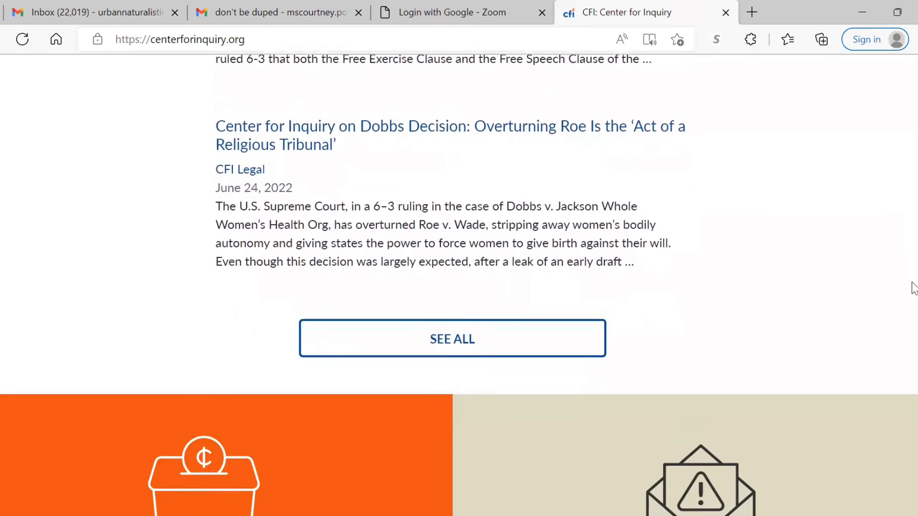
pyautogui.scroll(-3)
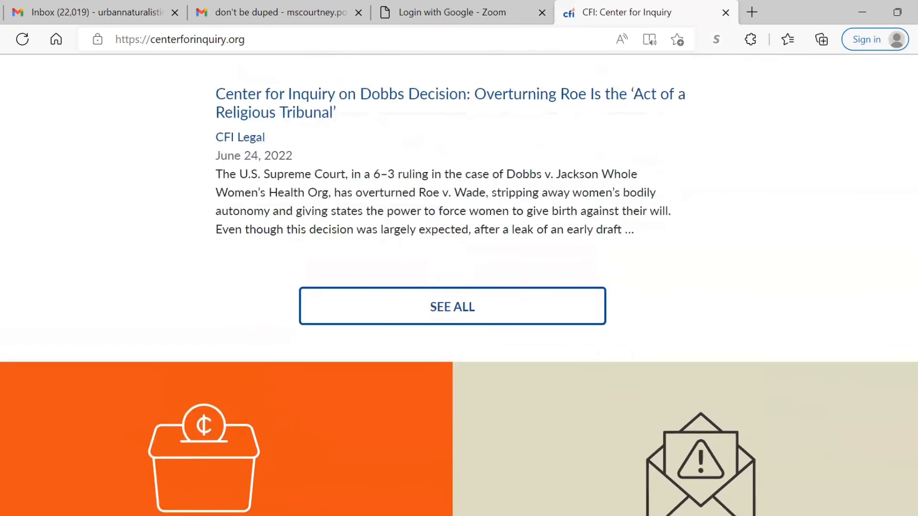
pyautogui.scroll(-3)
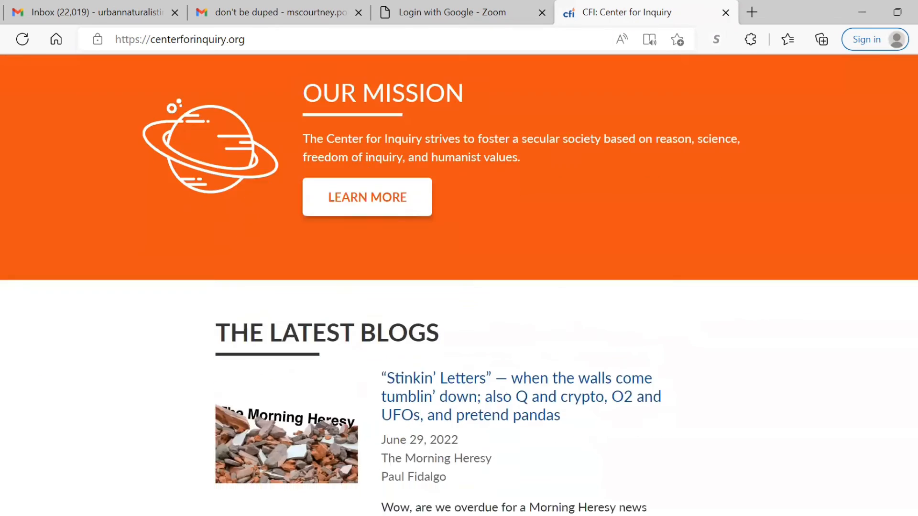
# - Scroll to the OUR MISSION banner, then switch back to the 'don't be duped' Gmail tab
pyautogui.scroll(-3)
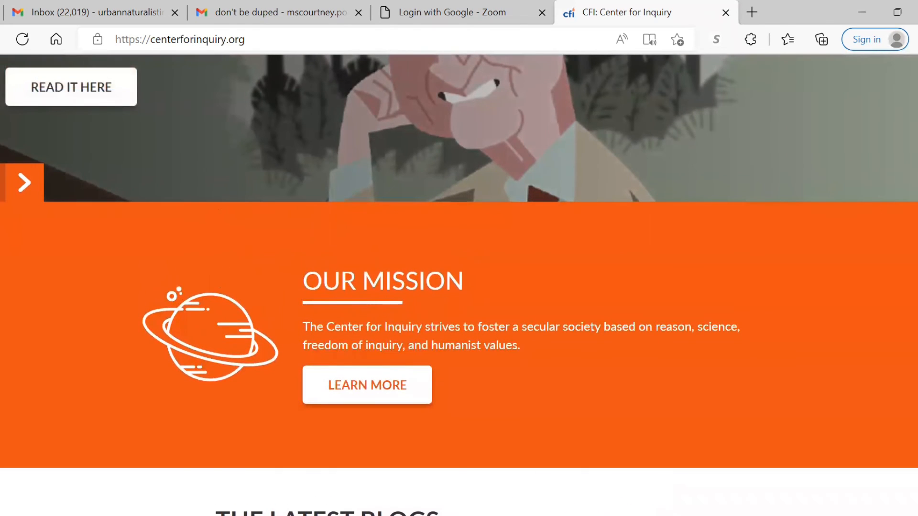
pyautogui.moveTo(462, 467)
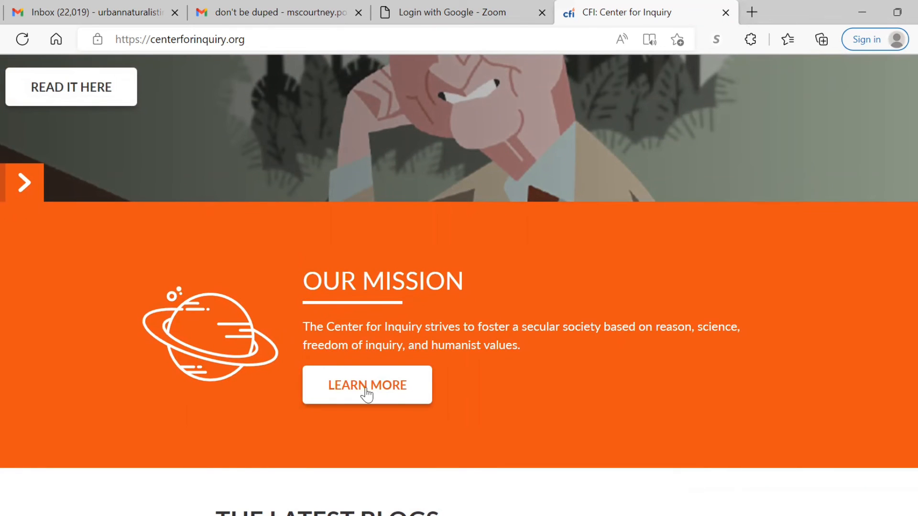
pyautogui.click(275, 12)
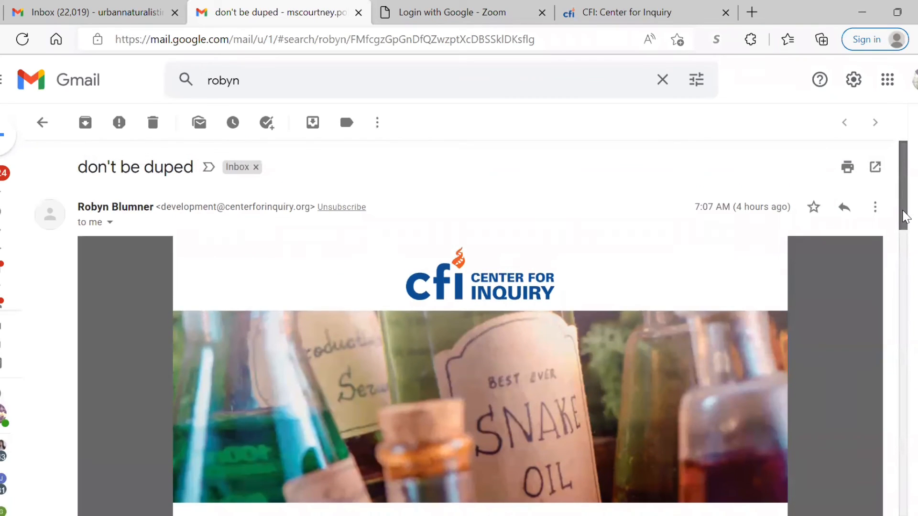
# - Scroll down the 'don't be duped' email through the StellaLife story and 'Nuts!' to the Support CFI button
pyautogui.scroll(-3)
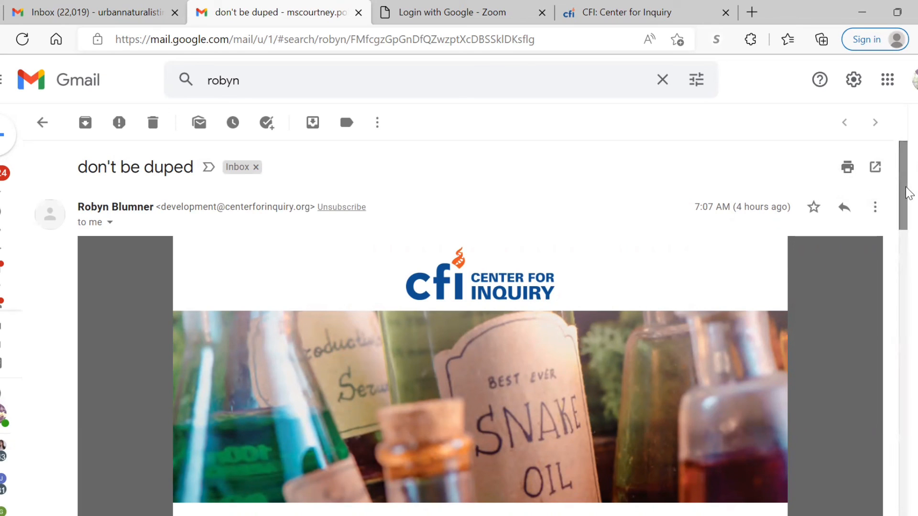
pyautogui.moveTo(906, 193)
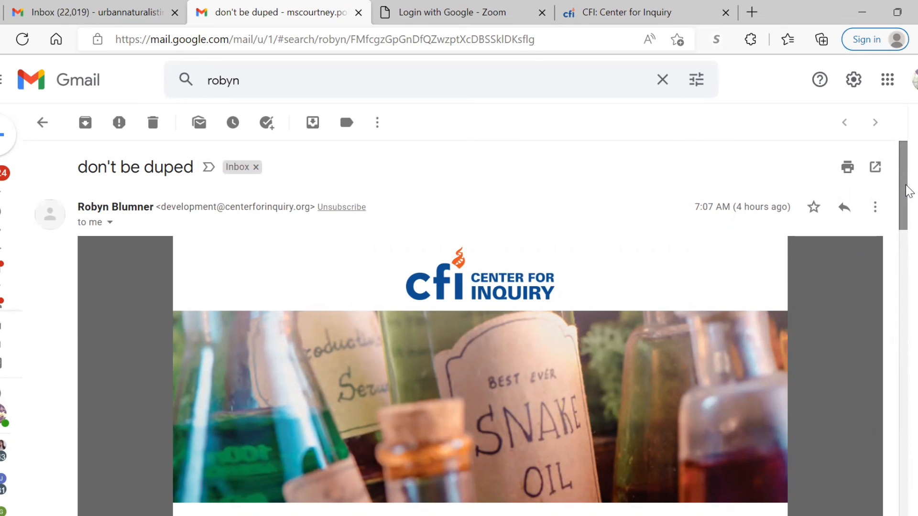
pyautogui.scroll(-3)
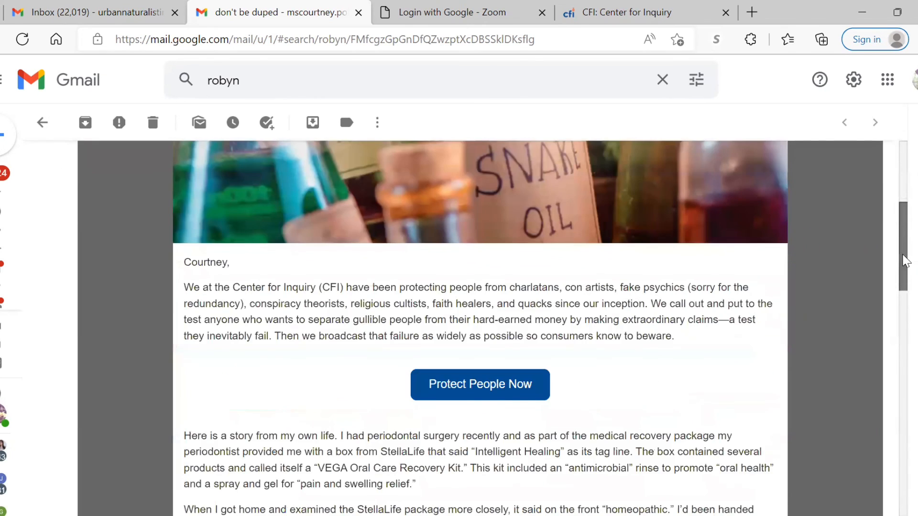
pyautogui.scroll(-3)
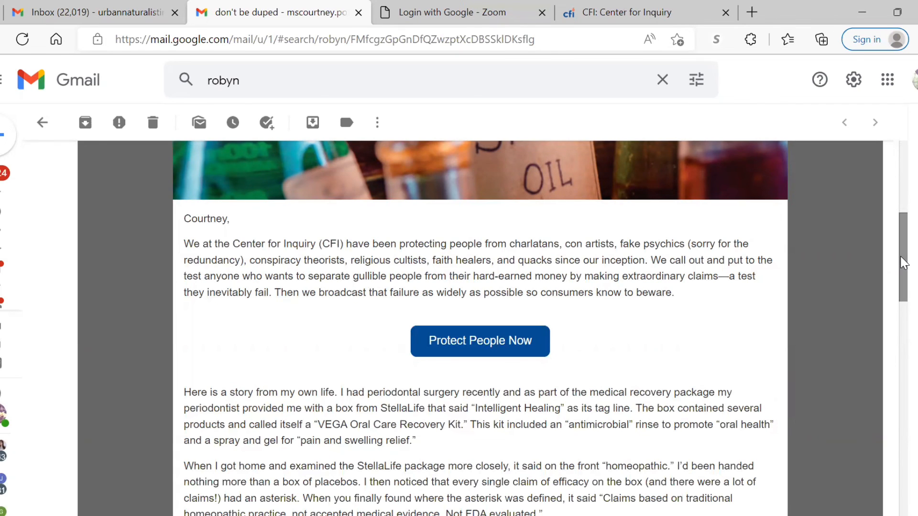
pyautogui.scroll(-3)
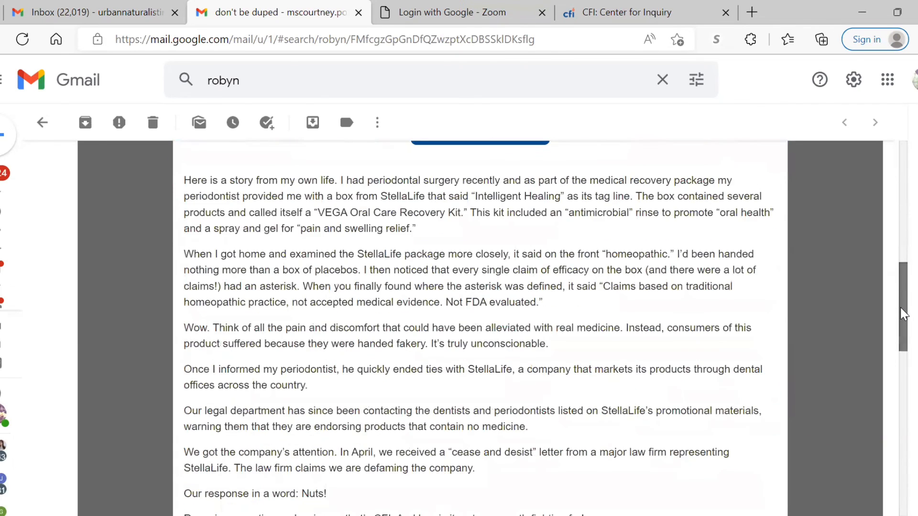
pyautogui.scroll(-3)
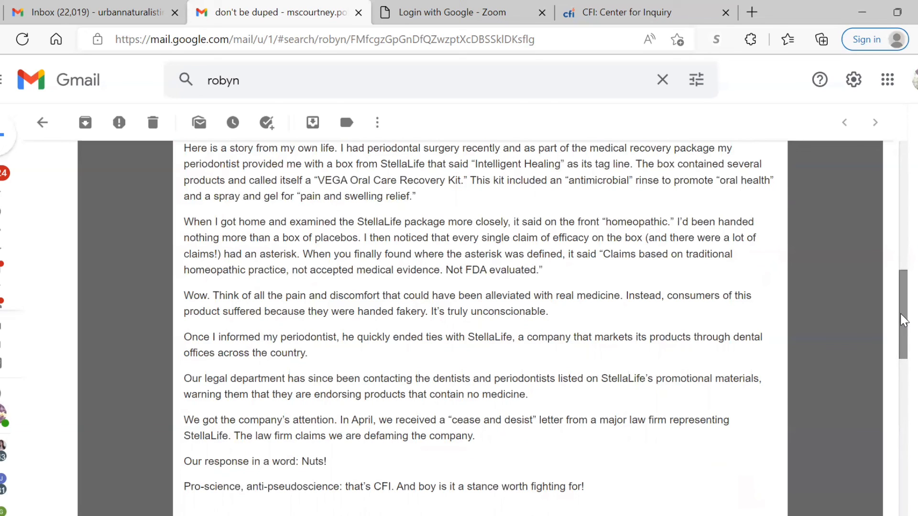
pyautogui.scroll(-3)
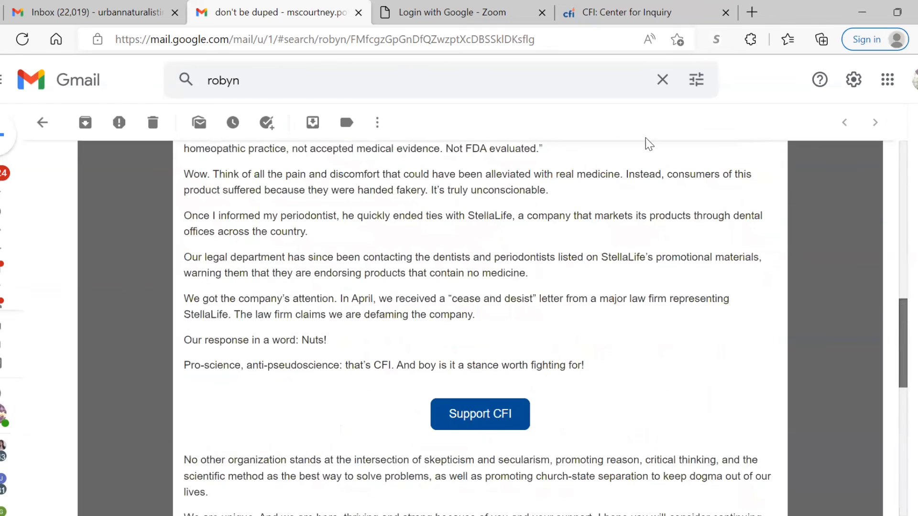